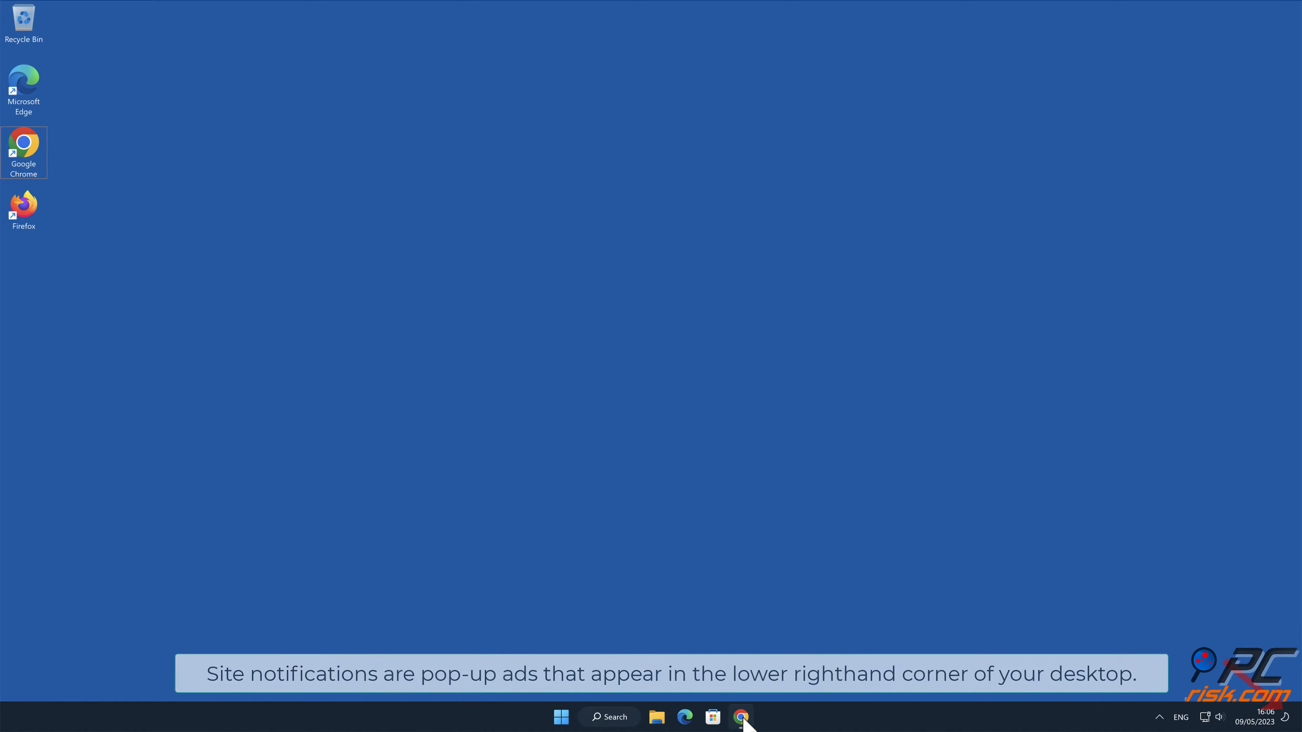
- Launch Chrome and allow biserka.xyz to show desktop notifications
left_click(739, 716)
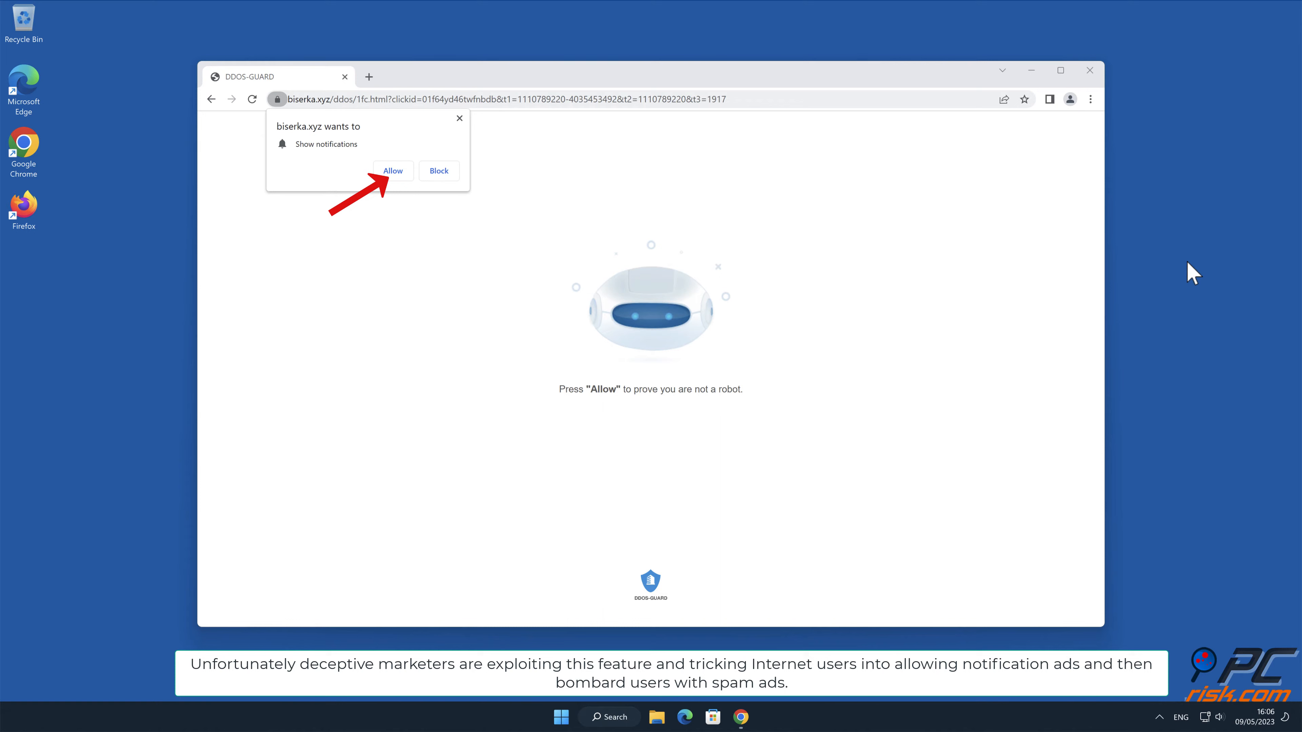
left_click(392, 171)
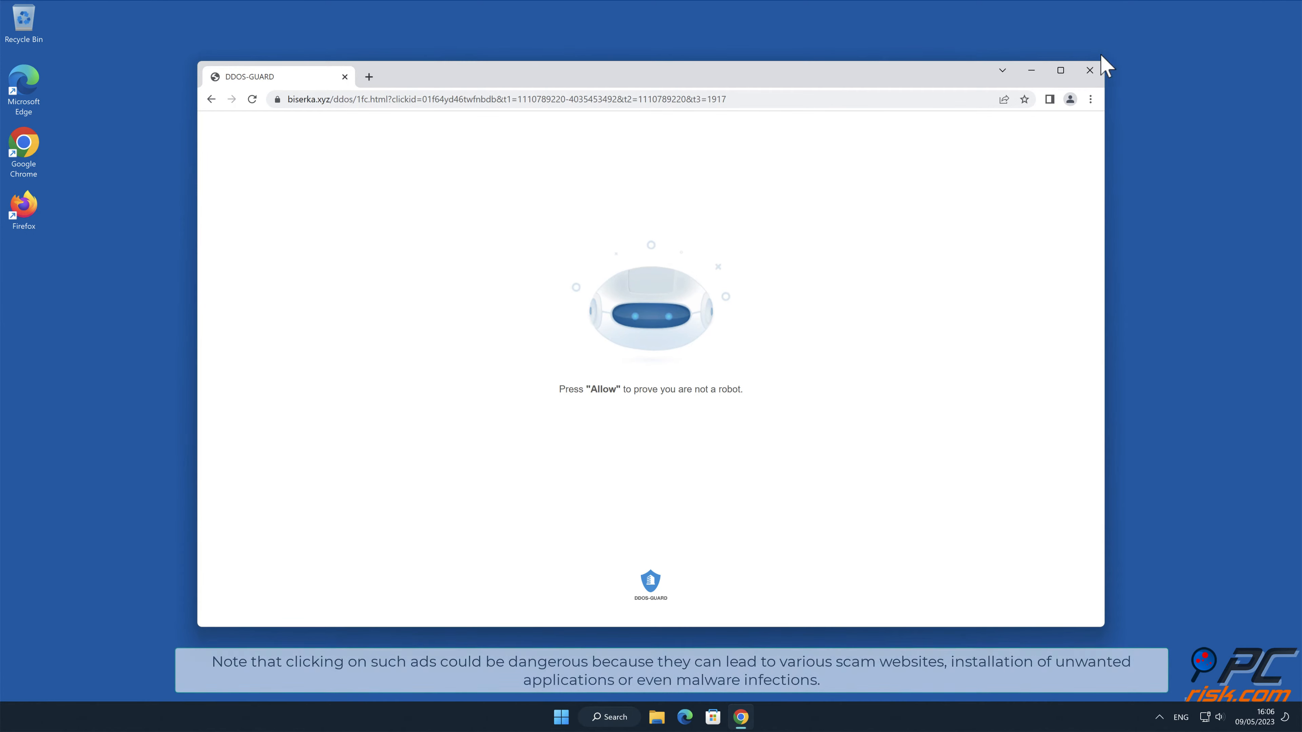
- Close the Chrome window, leaving the Windows desktop empty
left_click(1088, 70)
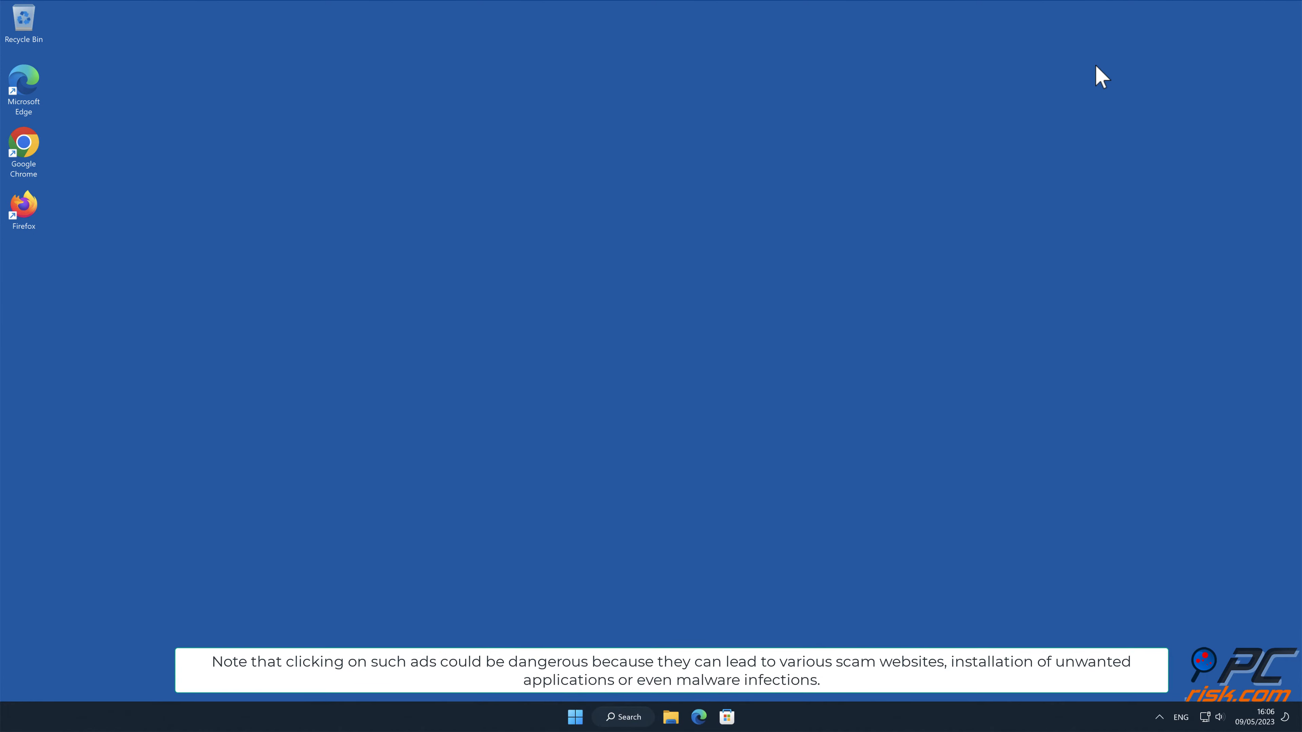
mouse_move(1194, 73)
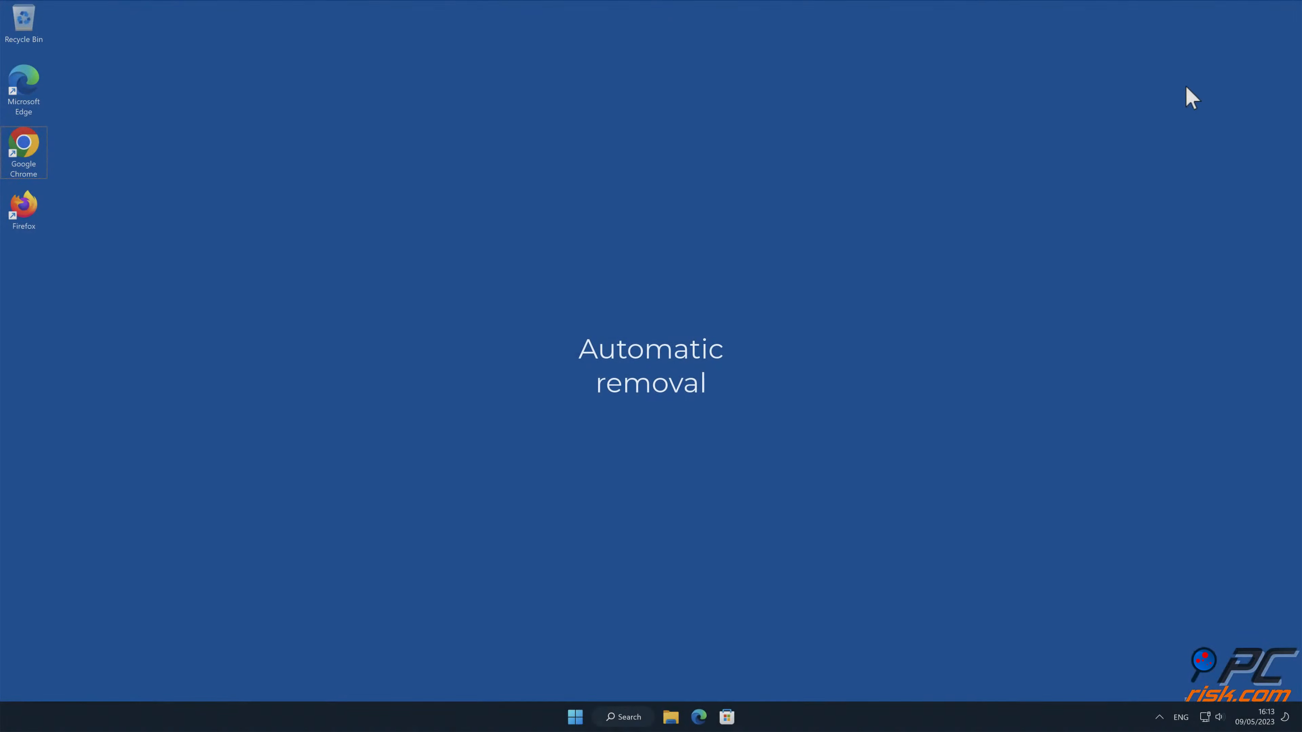
double_click(23, 145)
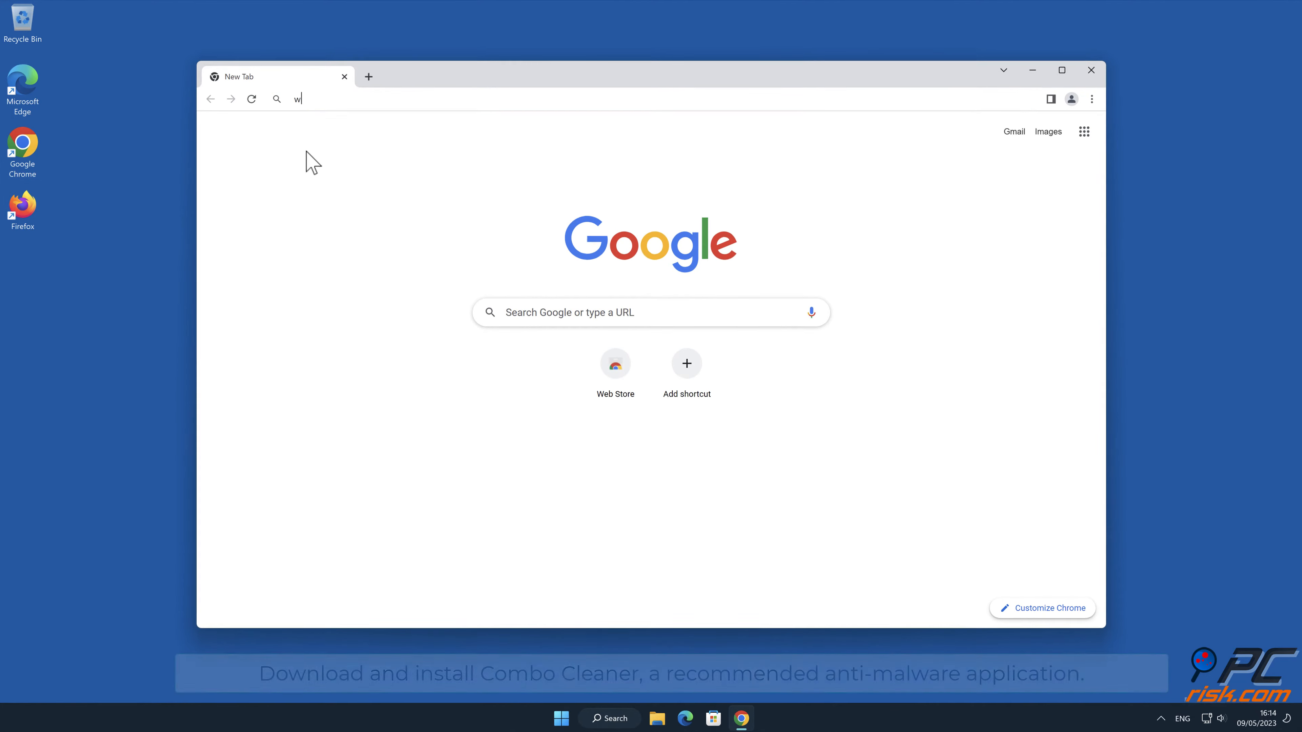
type("ww.comboclean")
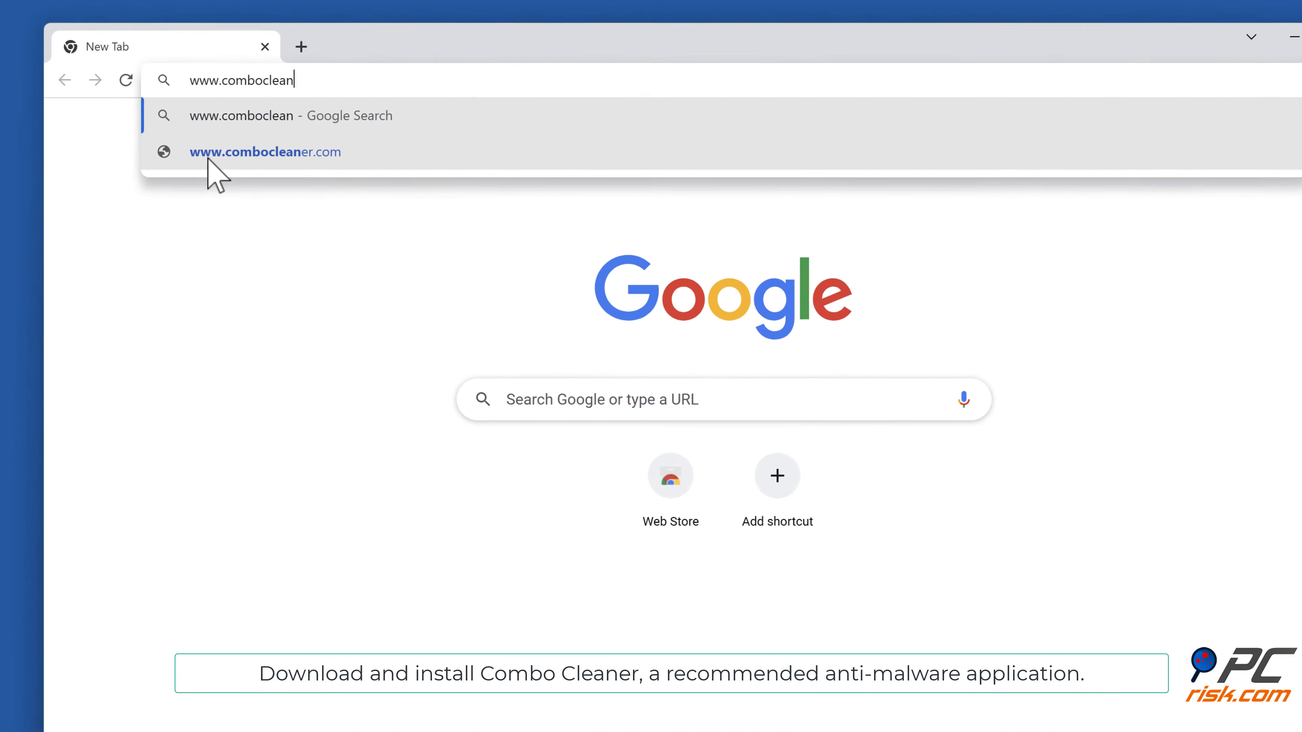
left_click(265, 151)
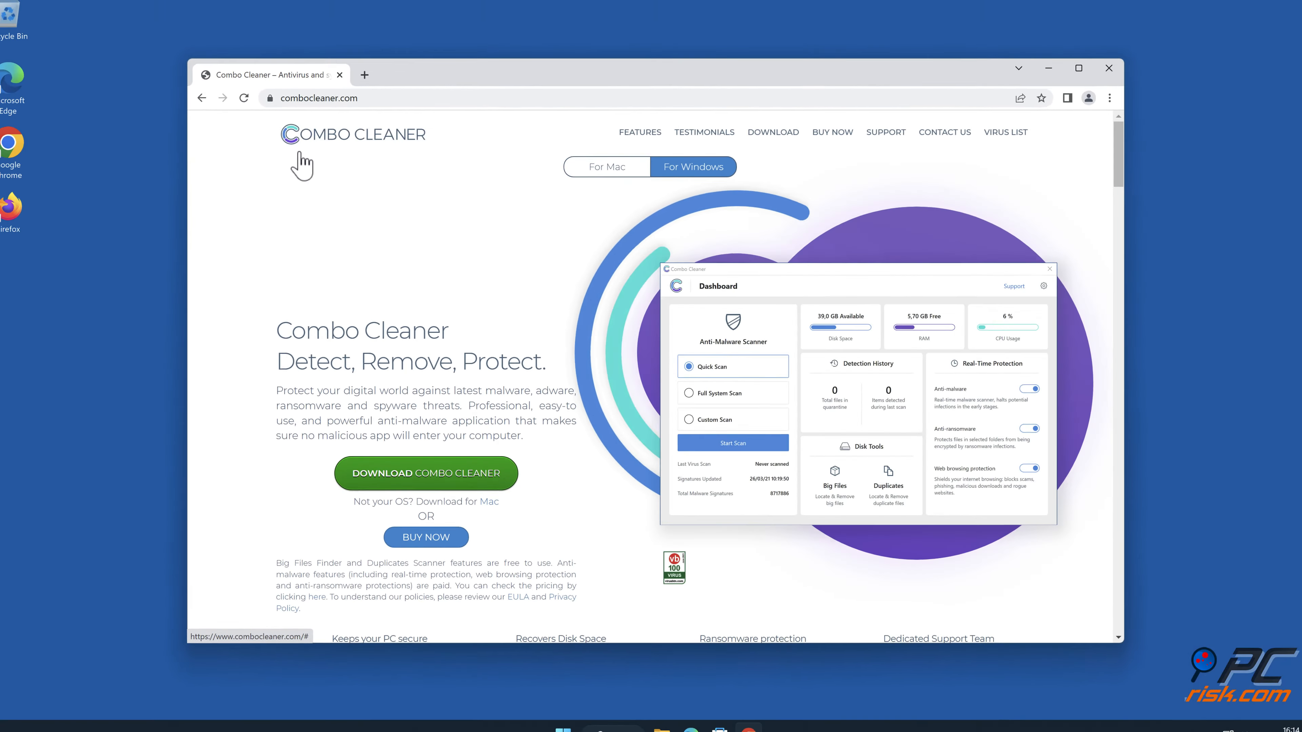
left_click(425, 462)
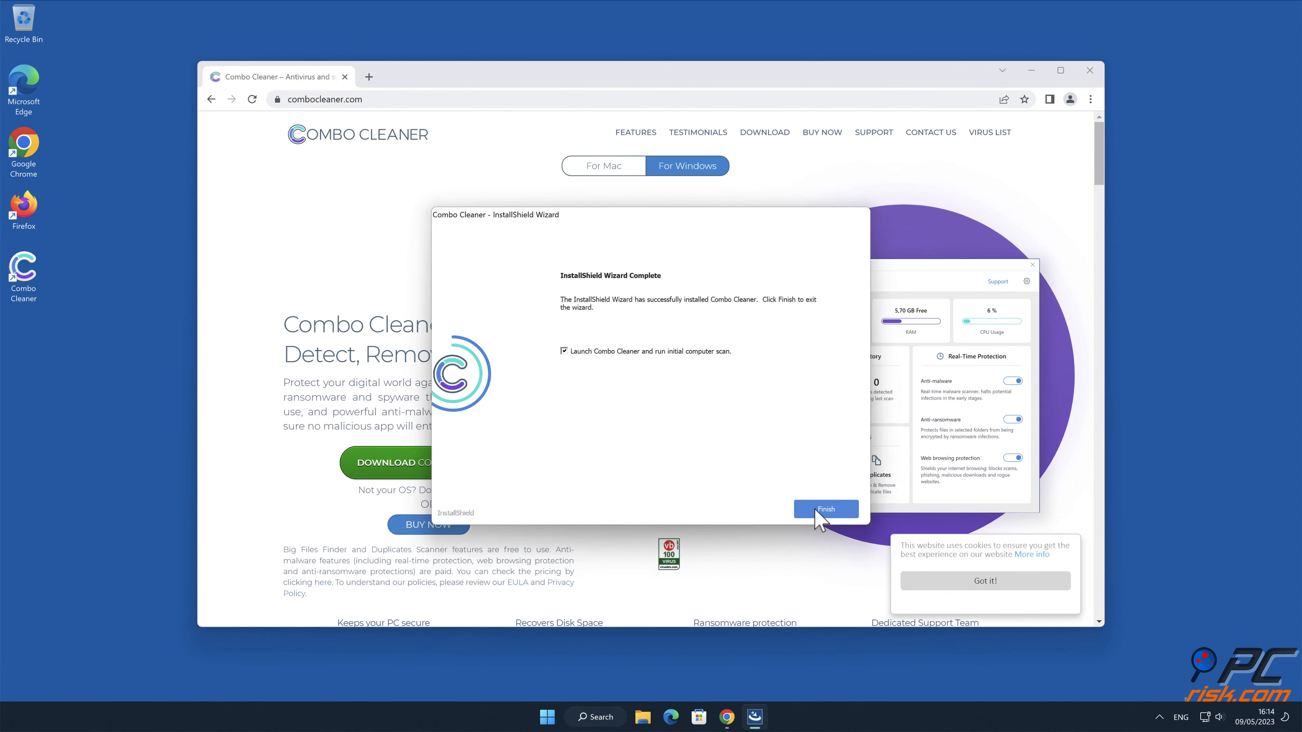
- Finish installing Combo Cleaner, scan the computer and quarantine the biserka.xyz Ads threat
left_click(825, 509)
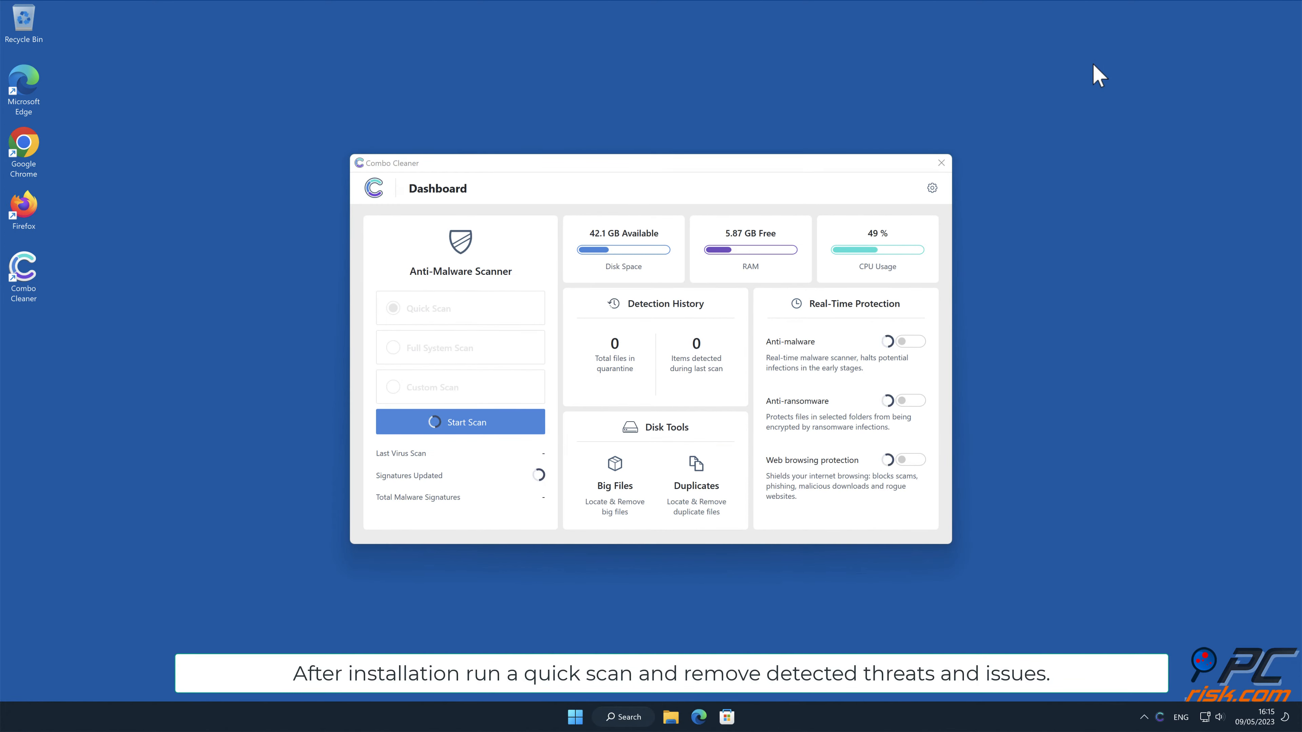
left_click(460, 422)
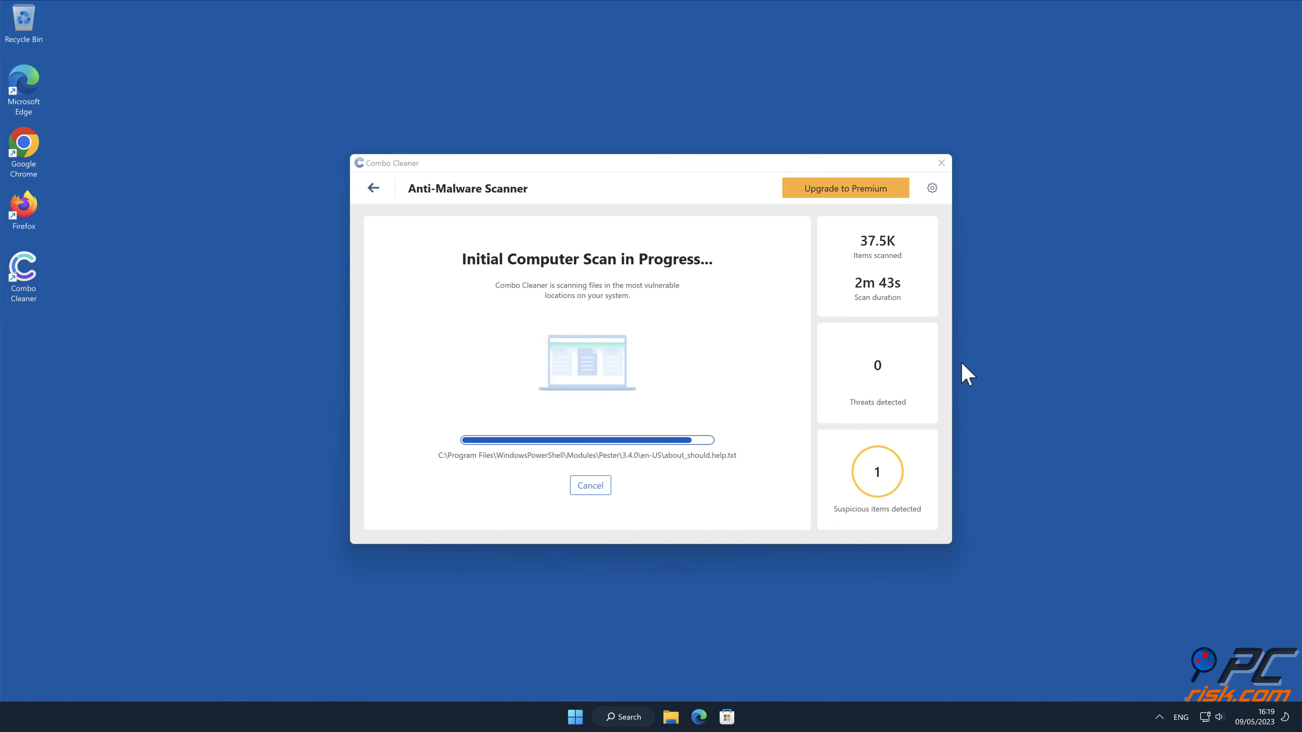
left_click(845, 188)
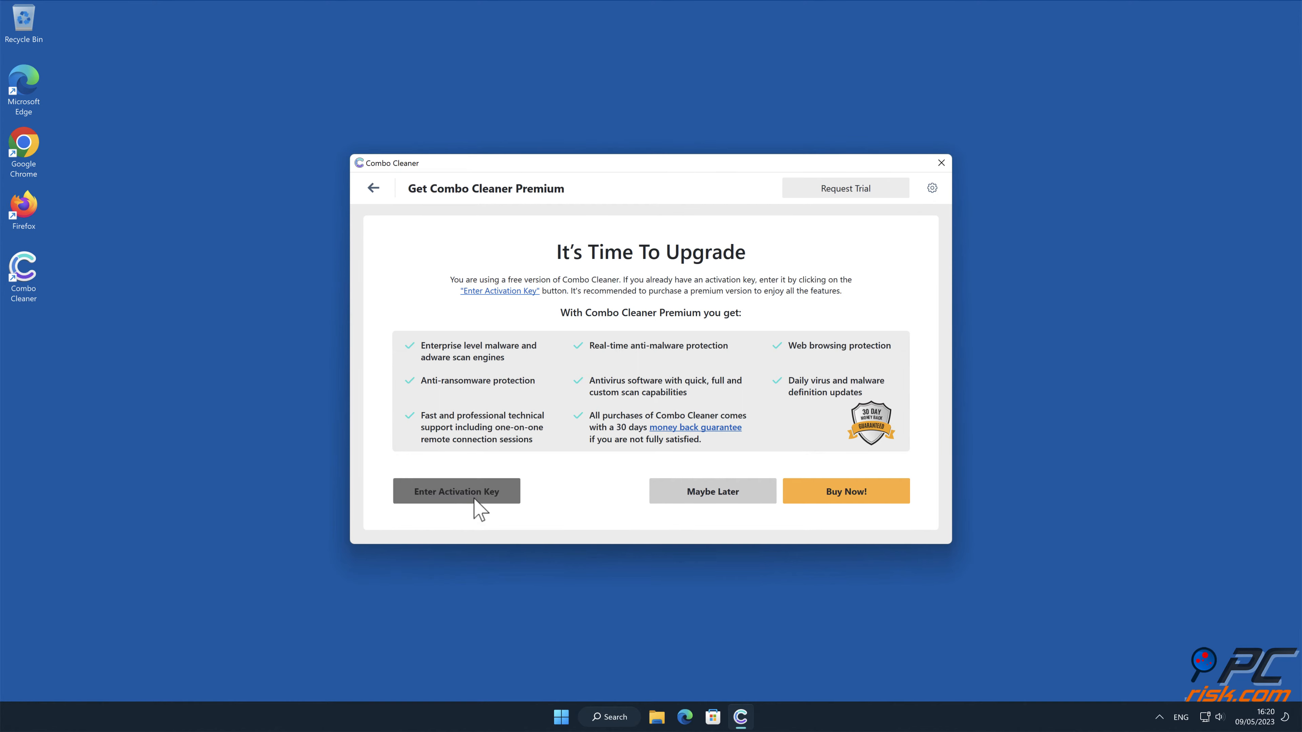
- Enter the licence activation key and close the one-item-disinfected scan summary
left_click(456, 491)
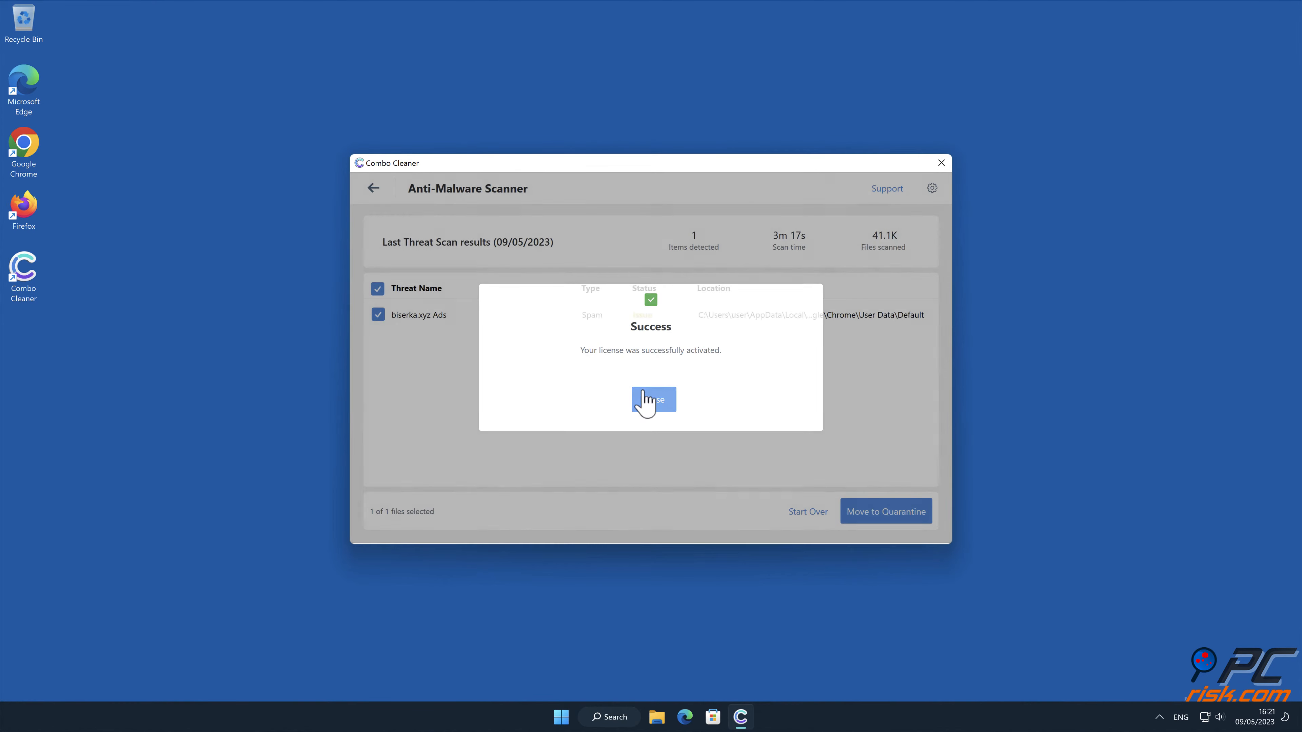
left_click(654, 399)
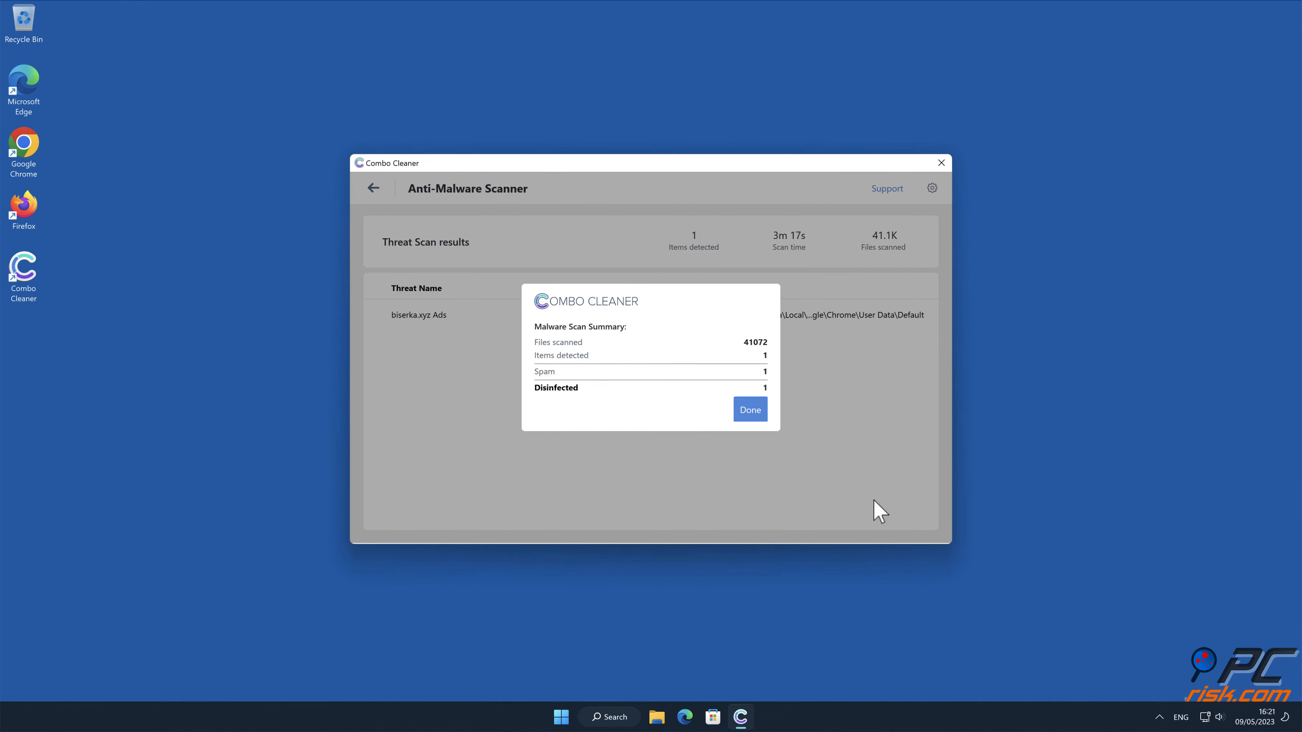
left_click(748, 410)
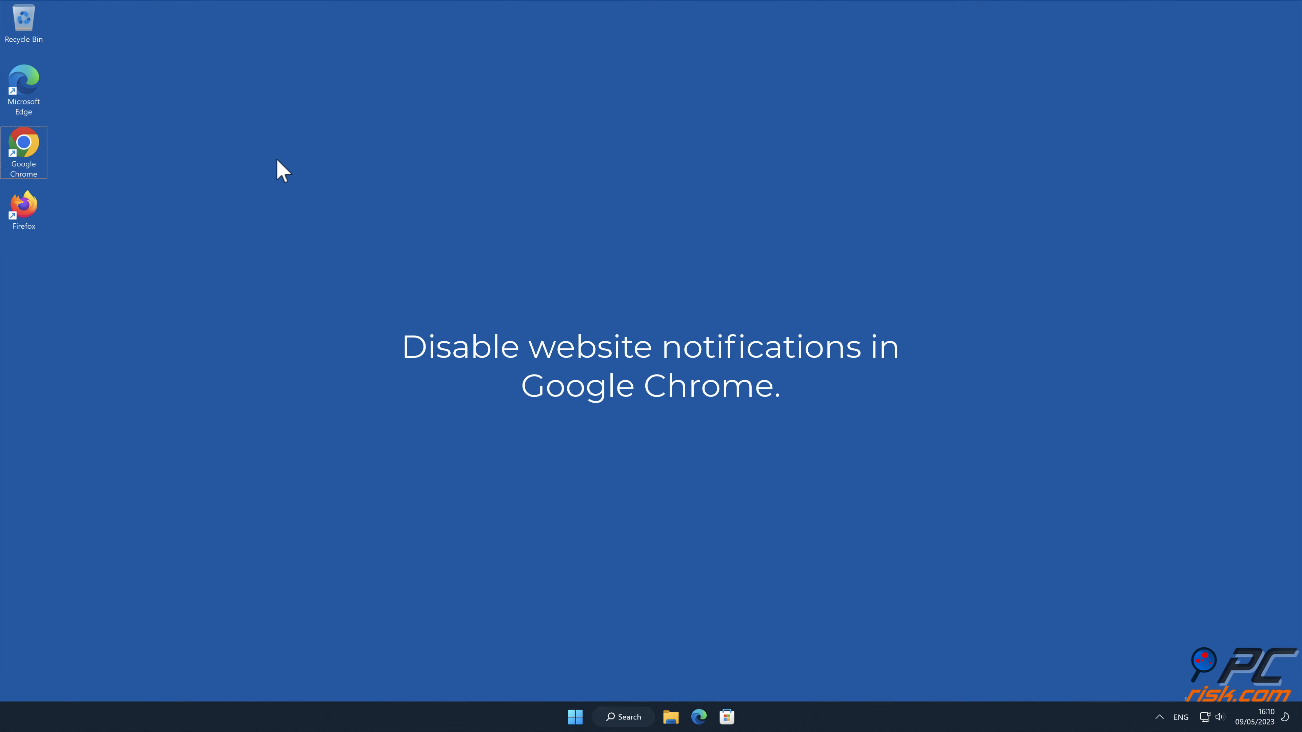
- Reopen Chrome and go to its Settings page via the three-dot menu
double_click(23, 148)
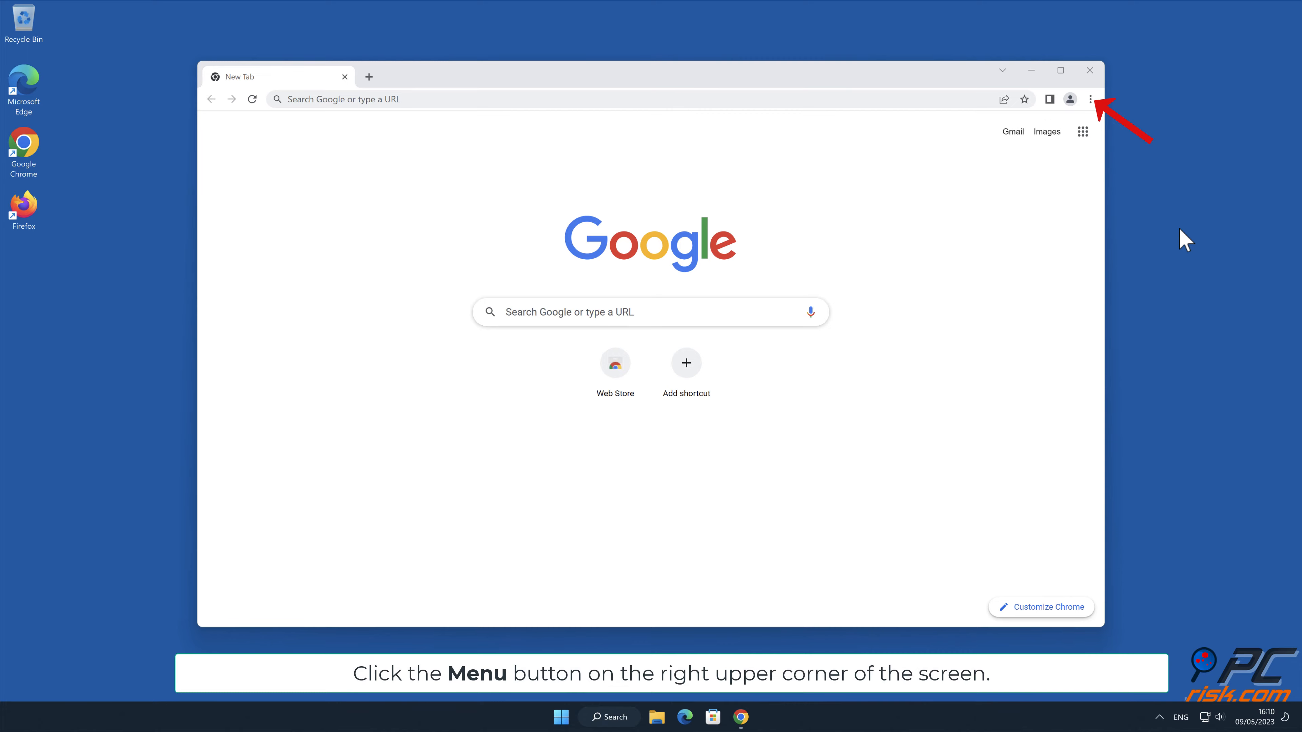
left_click(1090, 99)
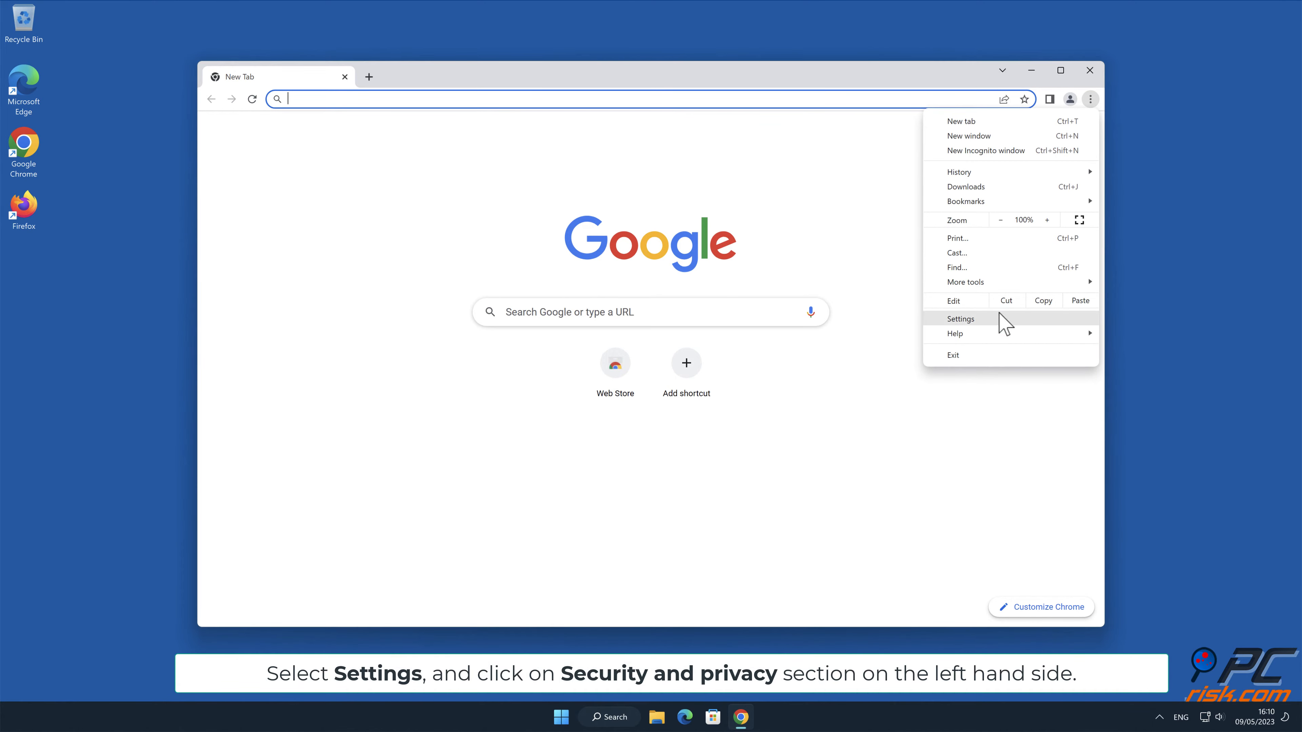
left_click(960, 319)
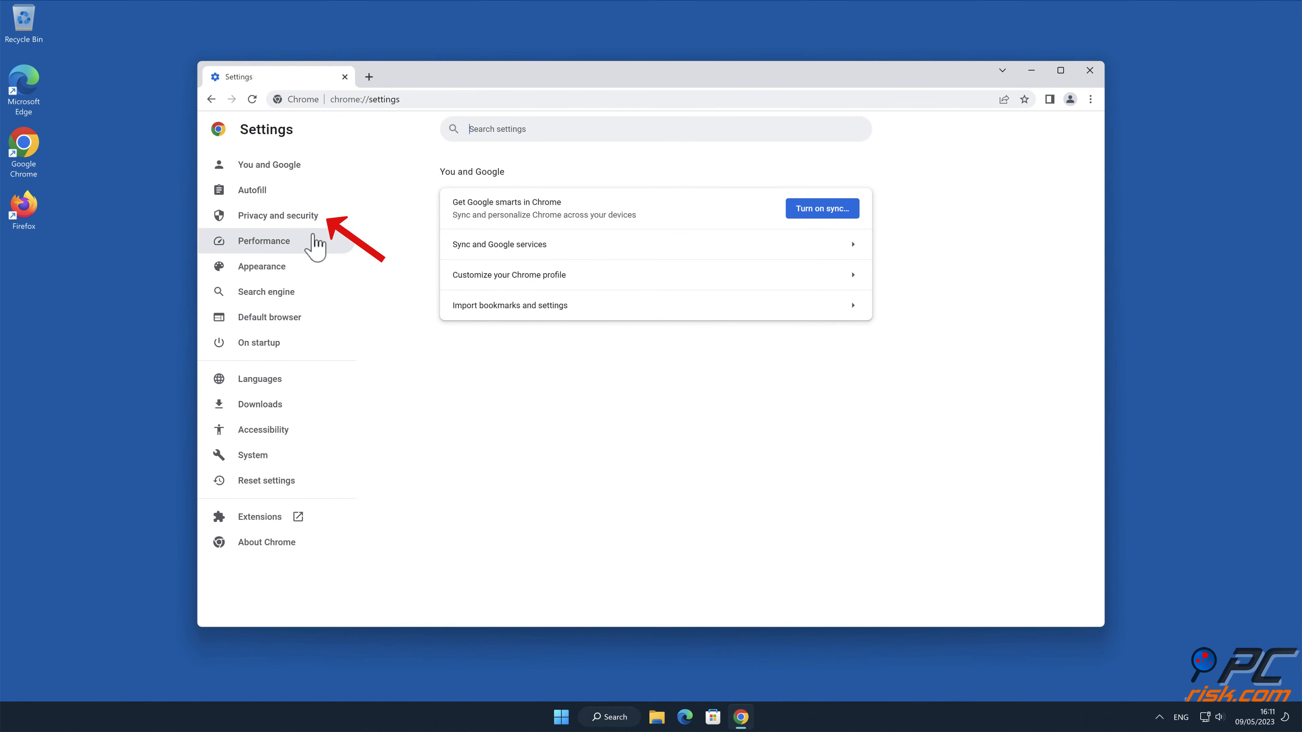
- Go to Privacy and security > Site settings > Notifications
left_click(278, 214)
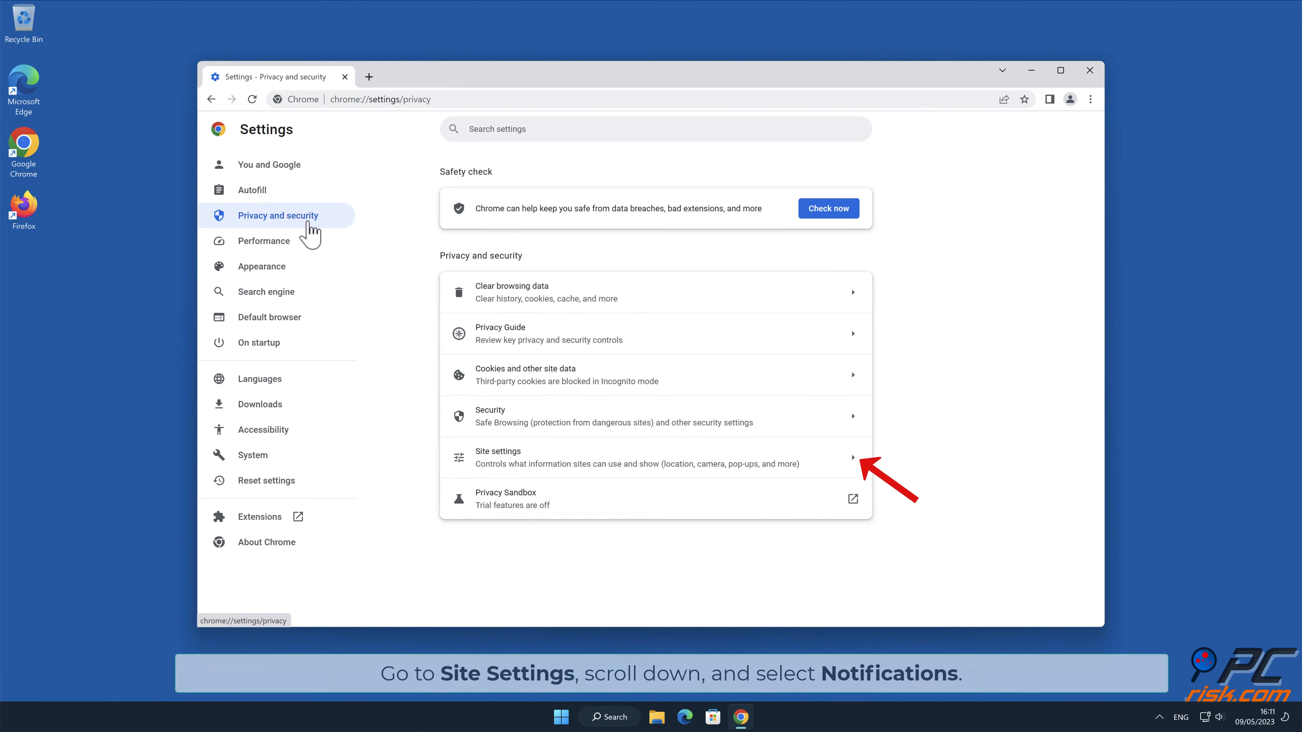
mouse_move(434, 299)
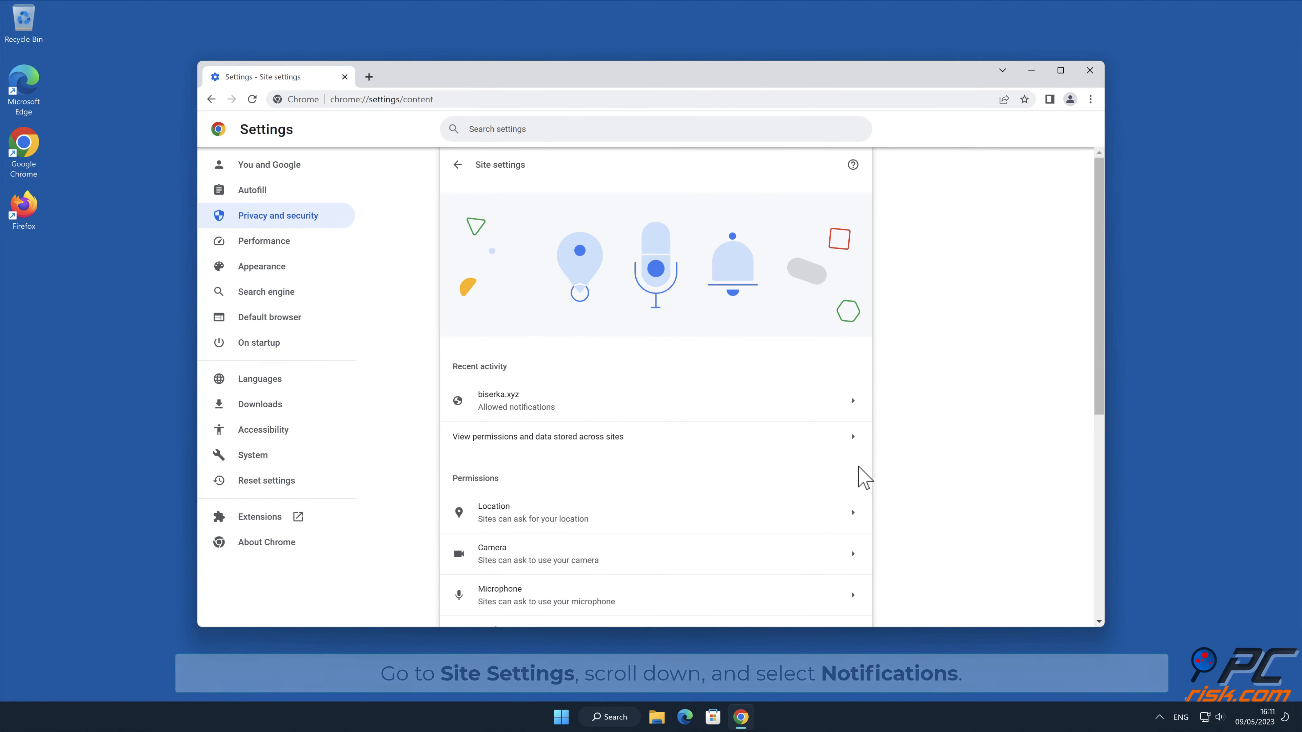
scroll("down", 3)
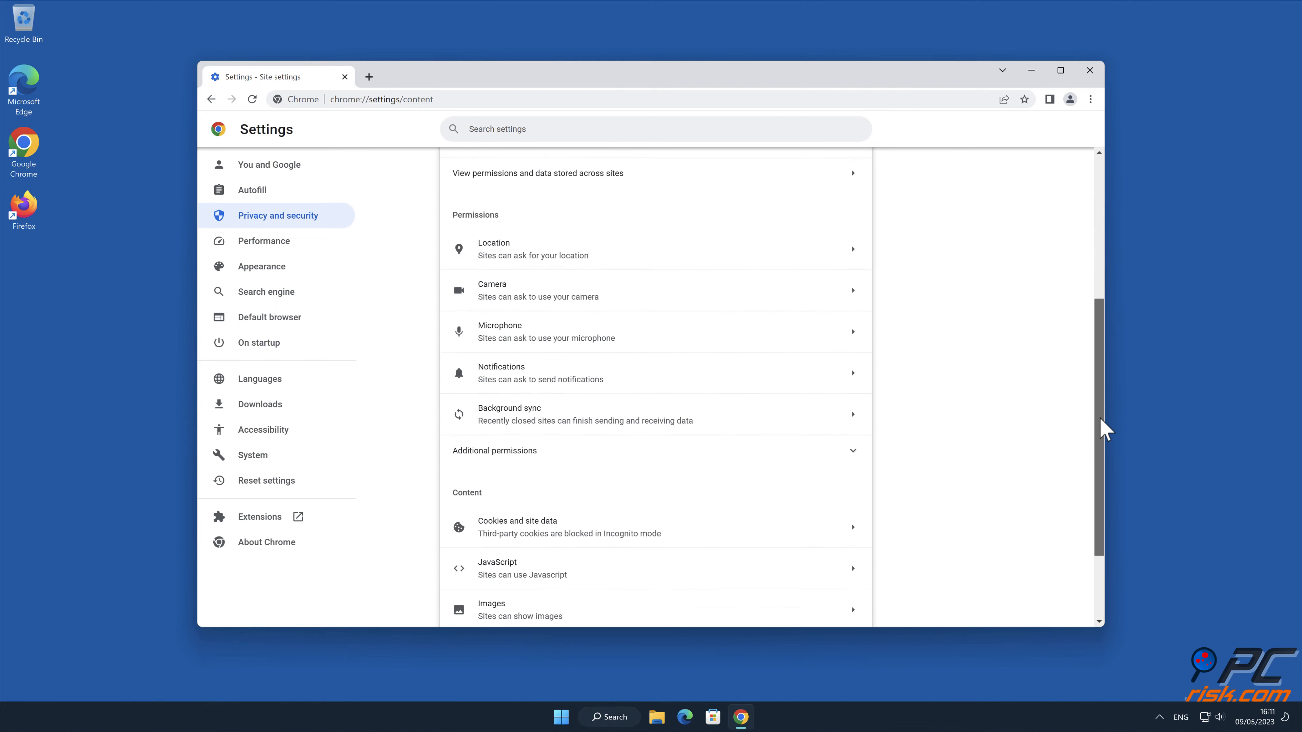
scroll("down", 3)
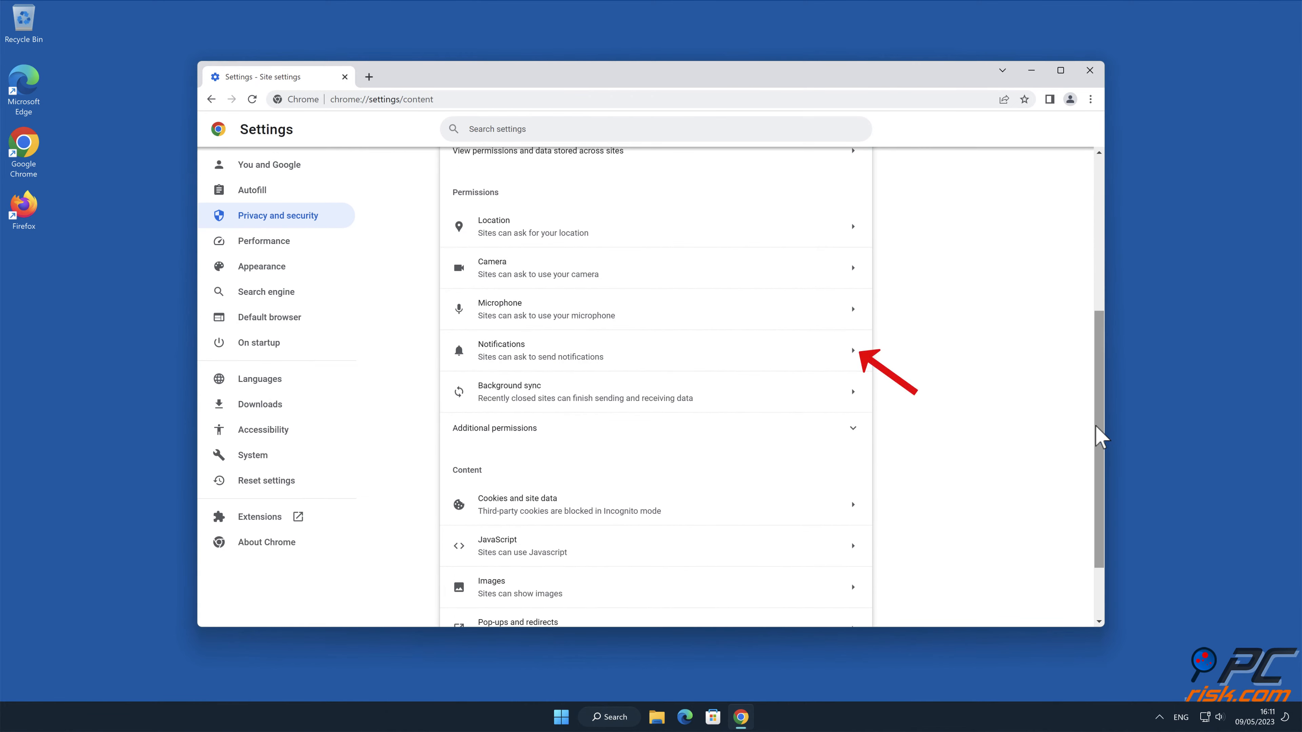
left_click(540, 350)
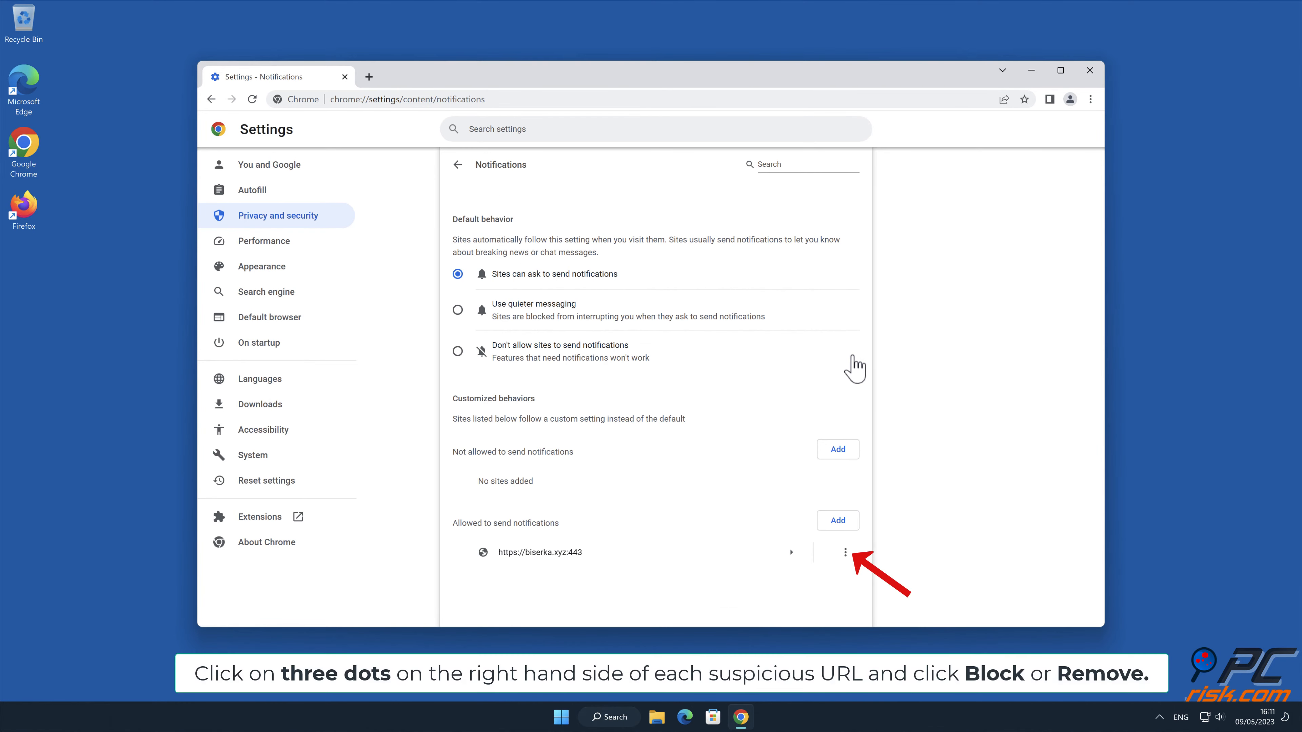
- Remove biserka.xyz from the allowed notification sites and close Chrome
left_click(846, 551)
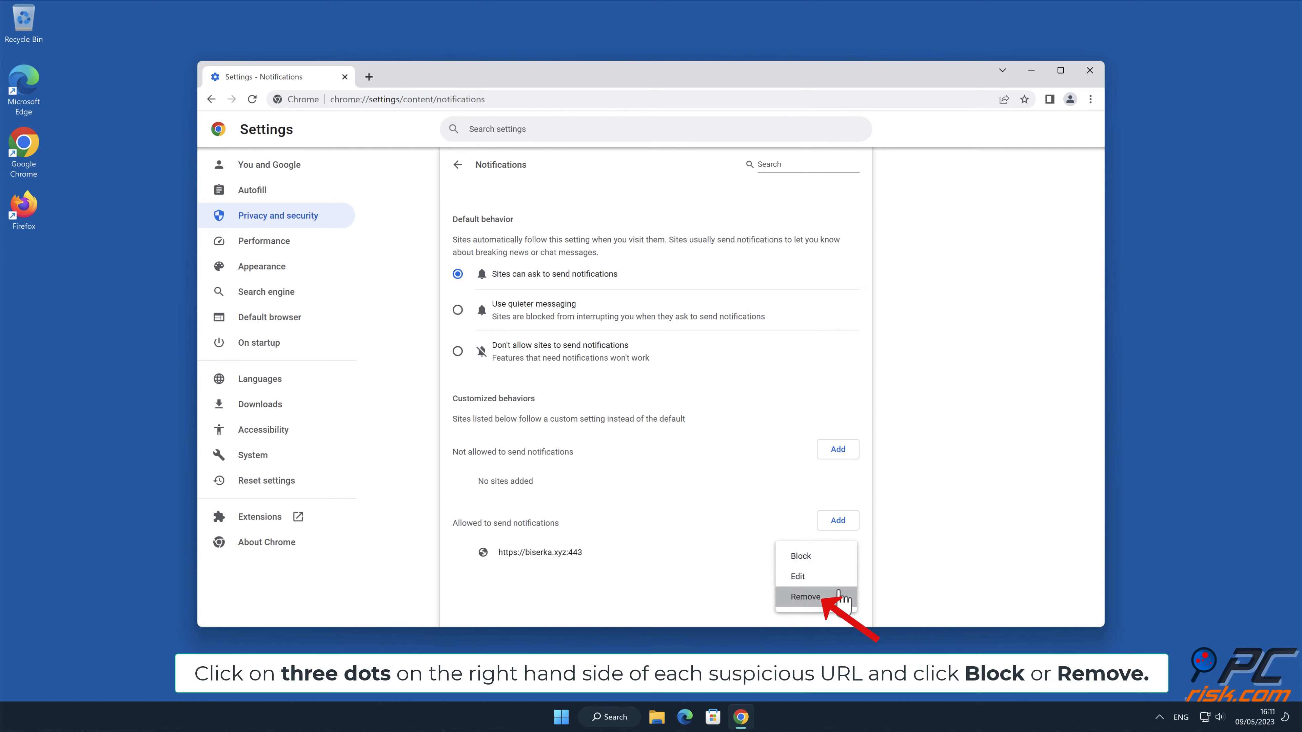
left_click(803, 597)
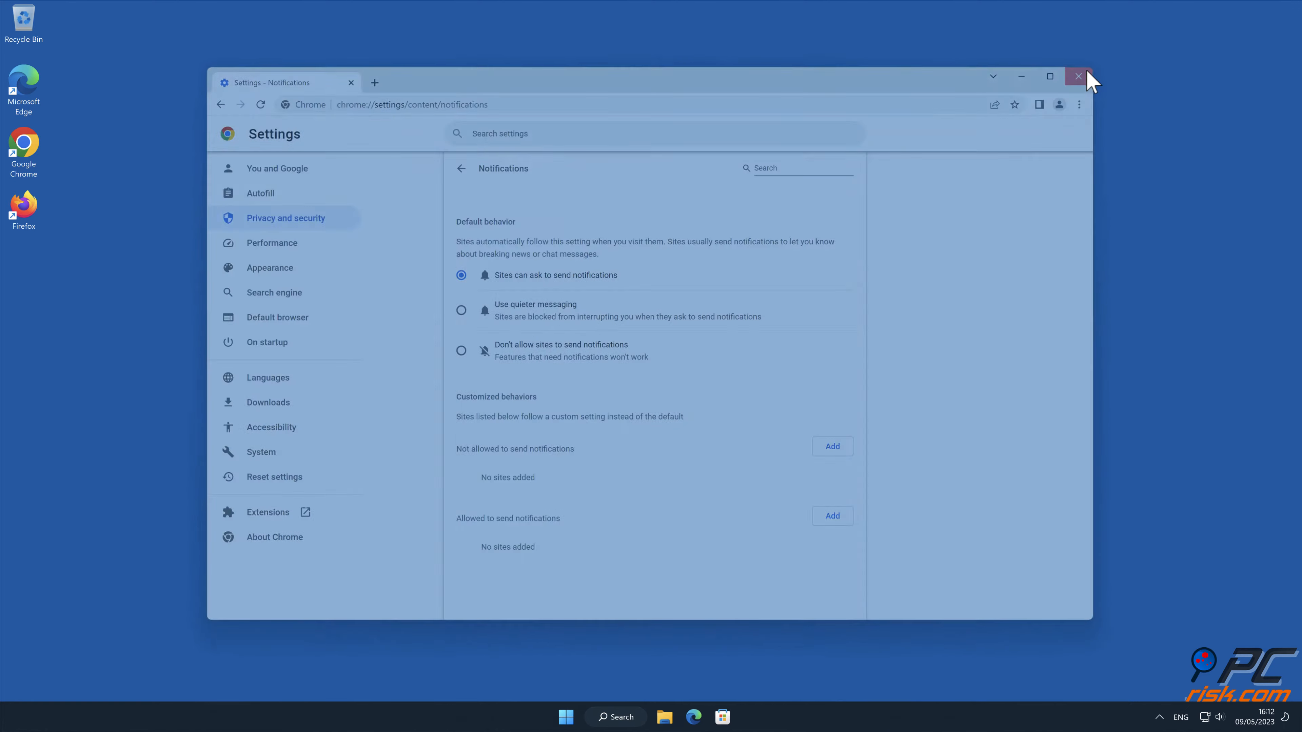
left_click(1078, 76)
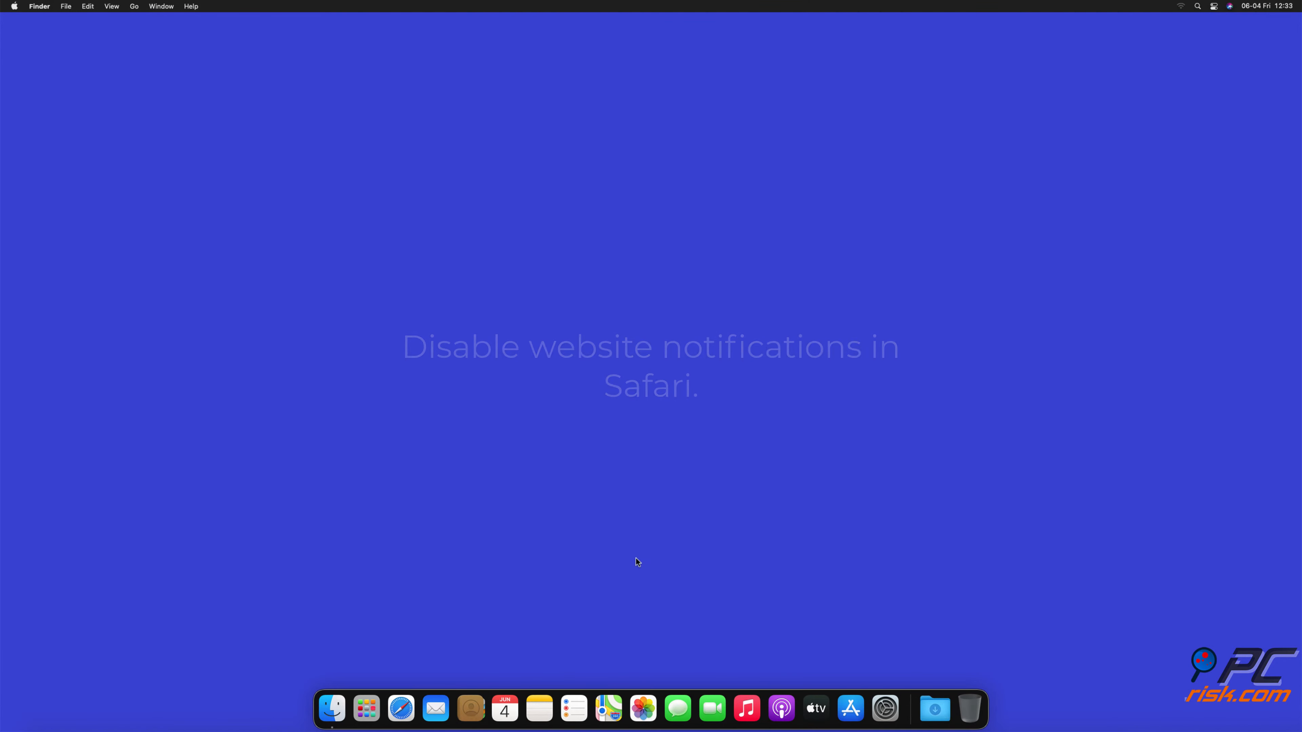
- Launch Safari and go to Settings > Websites > Notifications
left_click(400, 707)
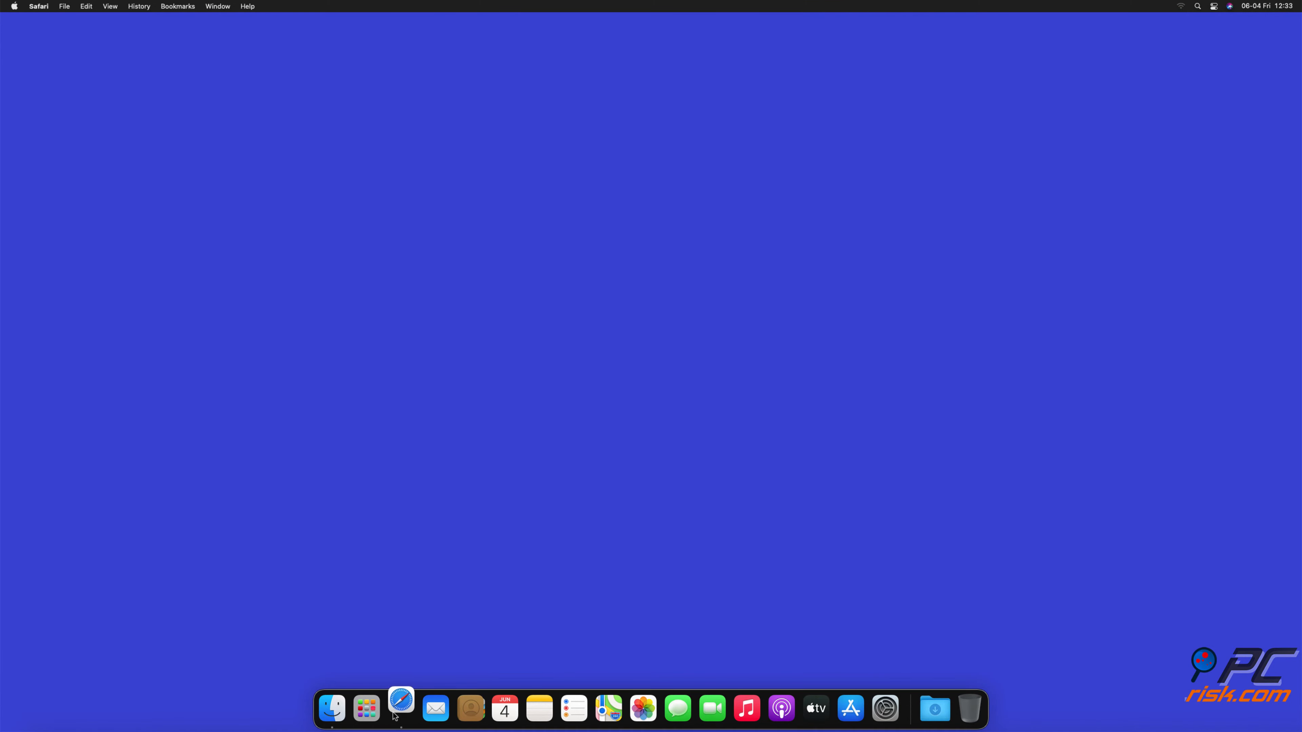
left_click(400, 707)
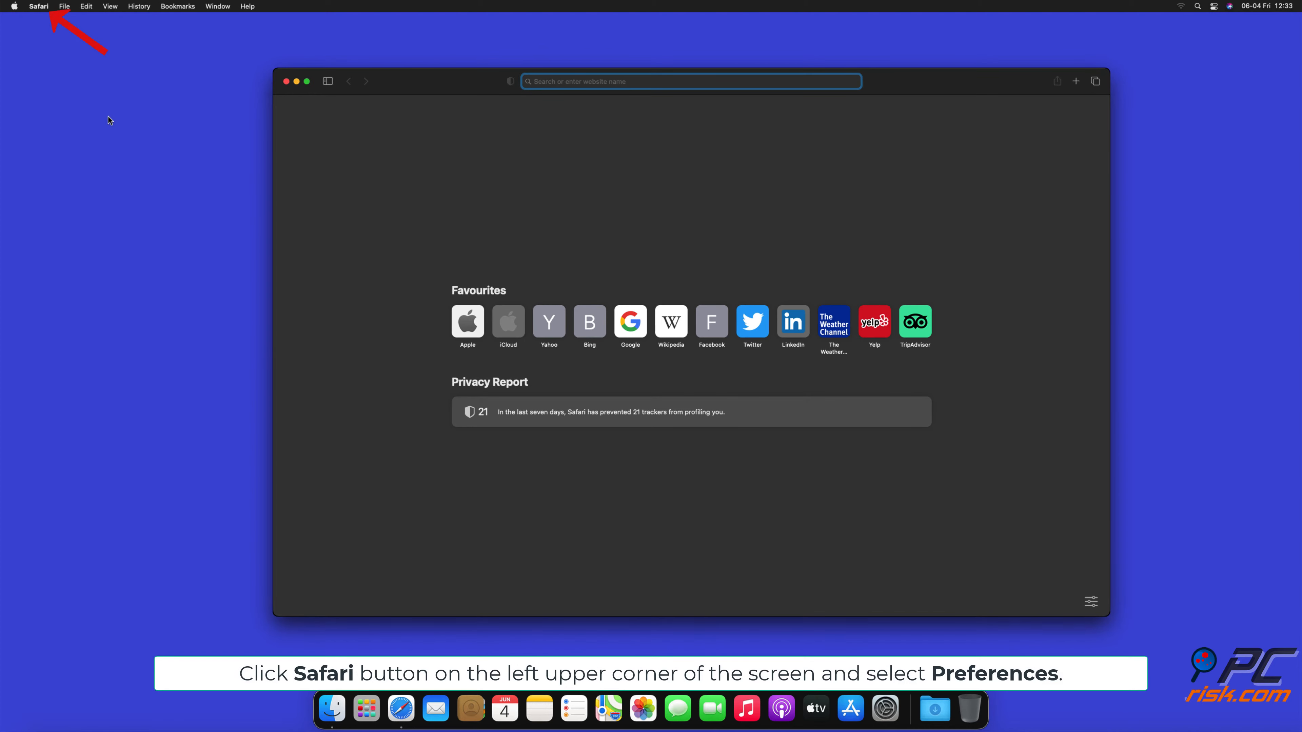
left_click(38, 7)
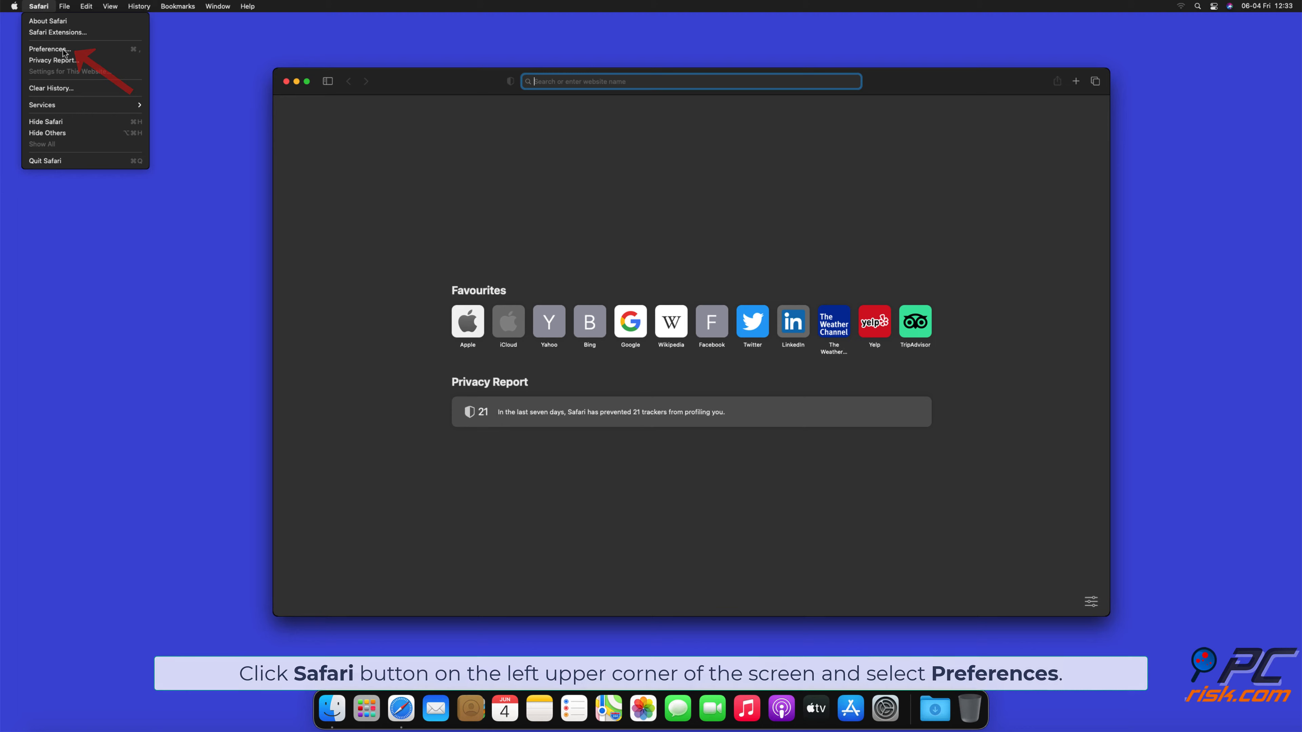
left_click(48, 48)
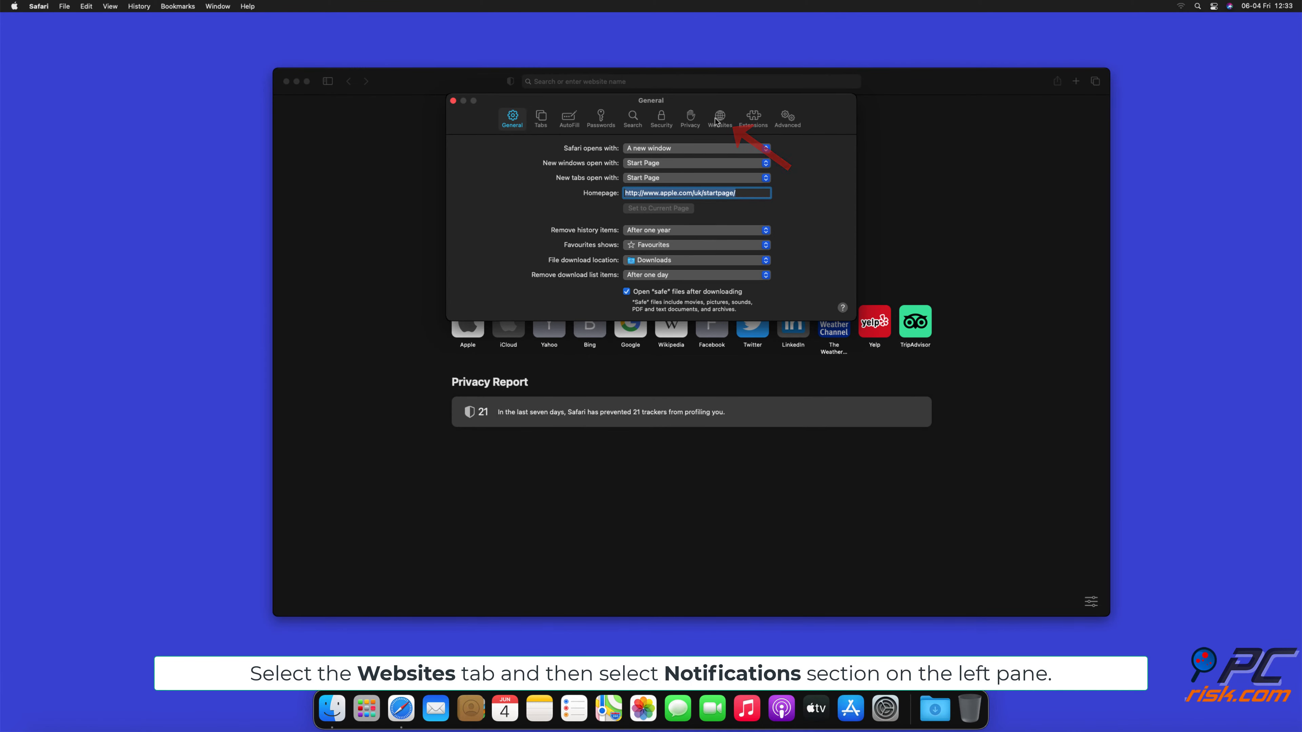
left_click(718, 116)
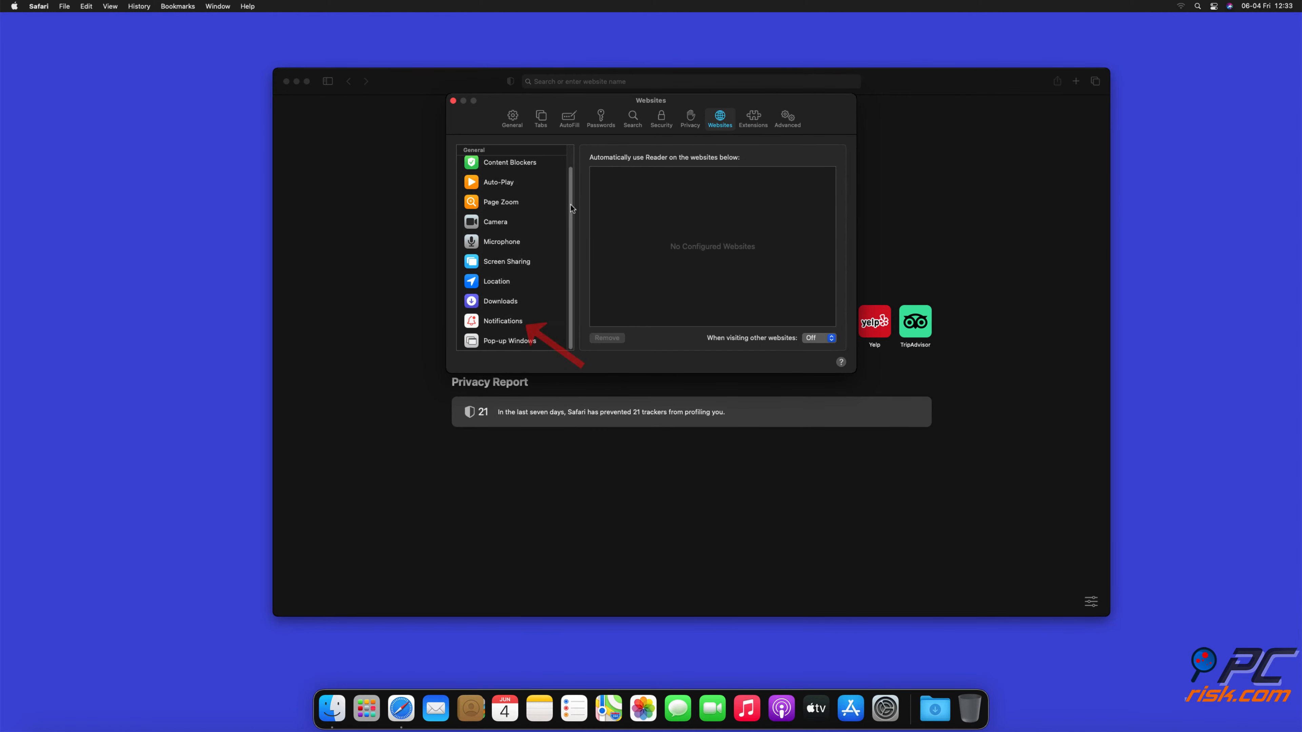
left_click(502, 320)
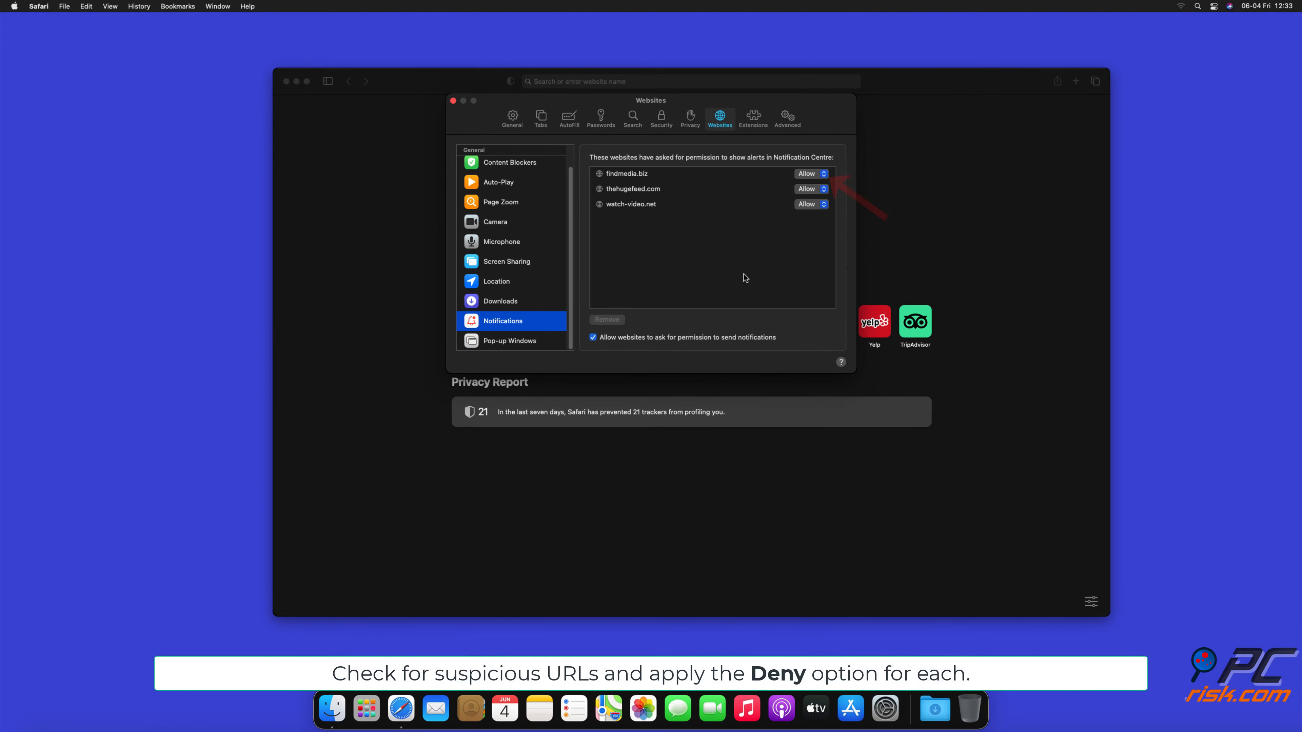
- Set findmedia.biz, thehugefeed.com and watch-video.net to Deny and close the Settings window
left_click(810, 174)
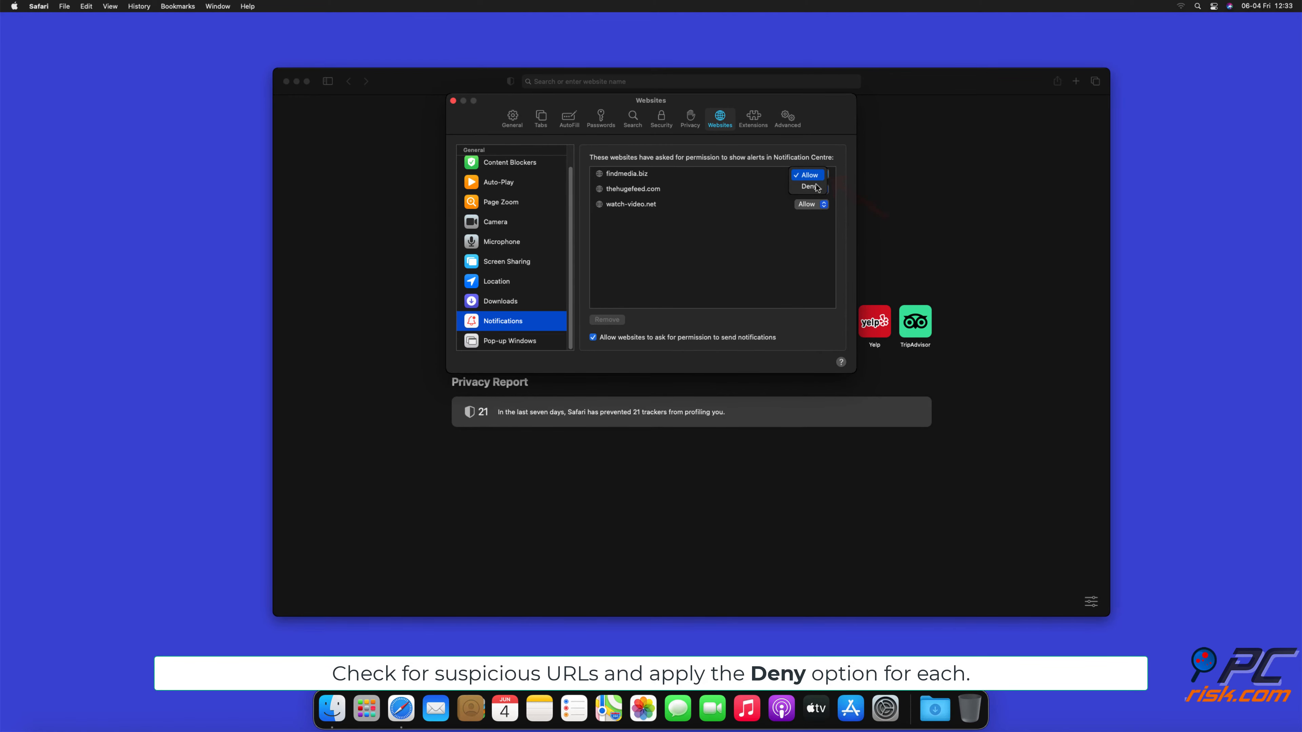
left_click(807, 186)
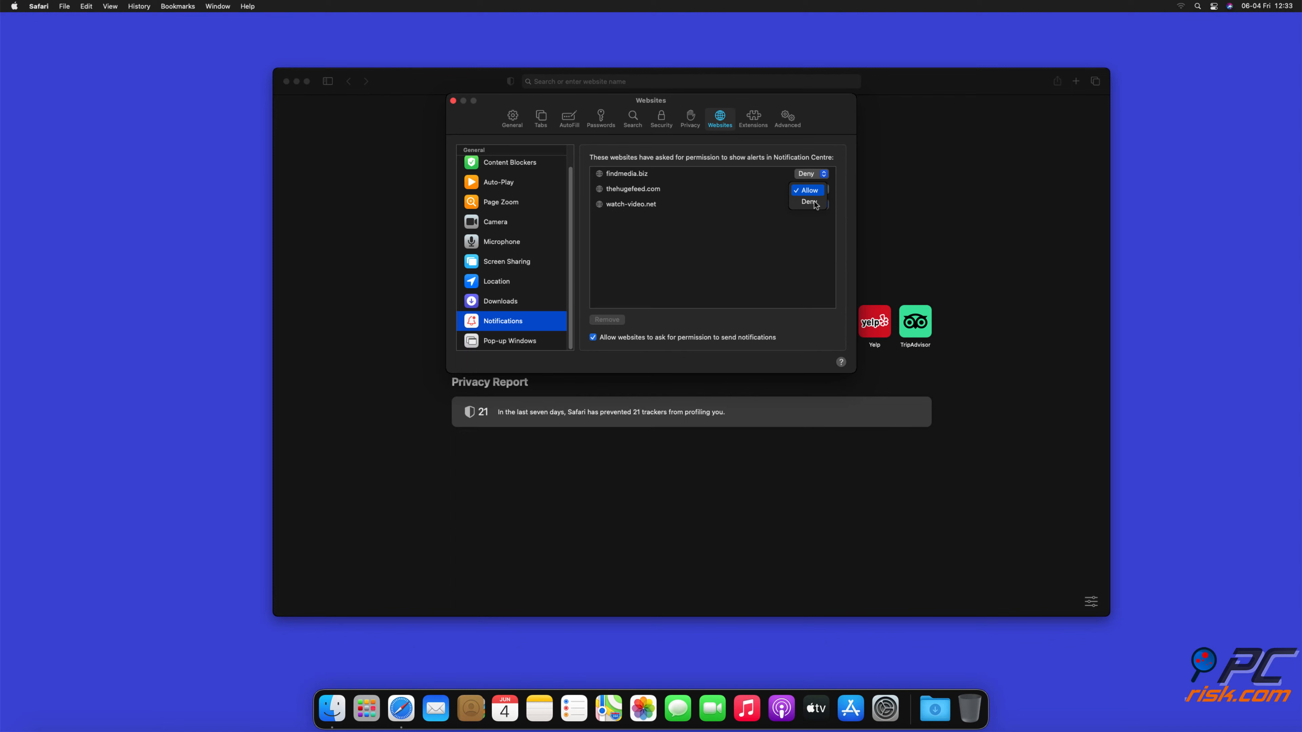
left_click(807, 202)
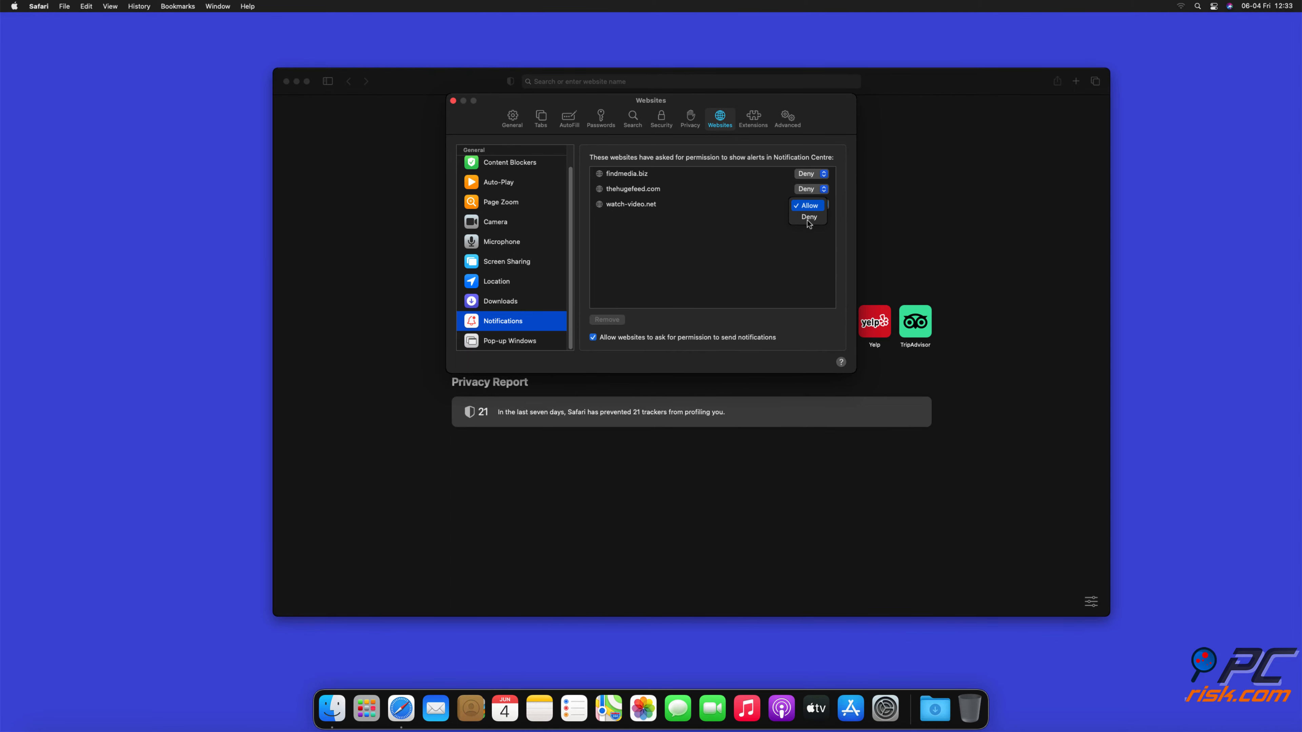
left_click(808, 217)
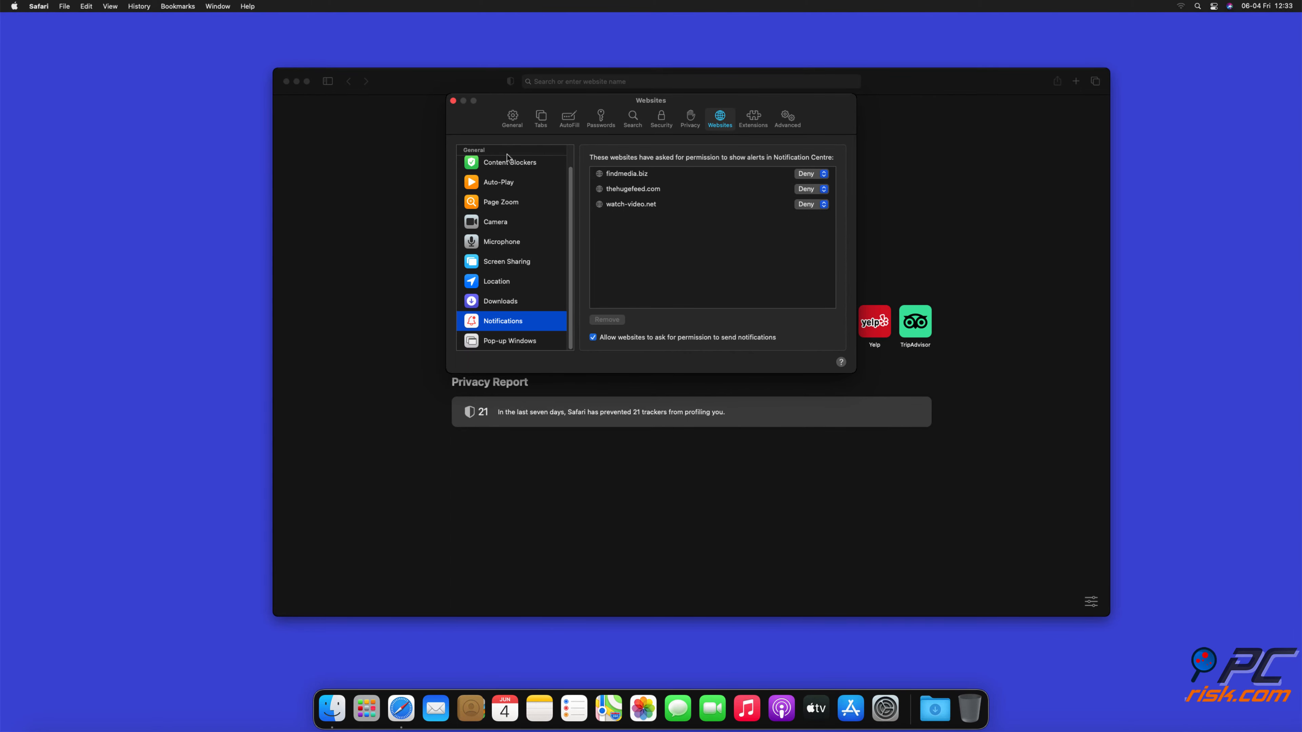
left_click(454, 101)
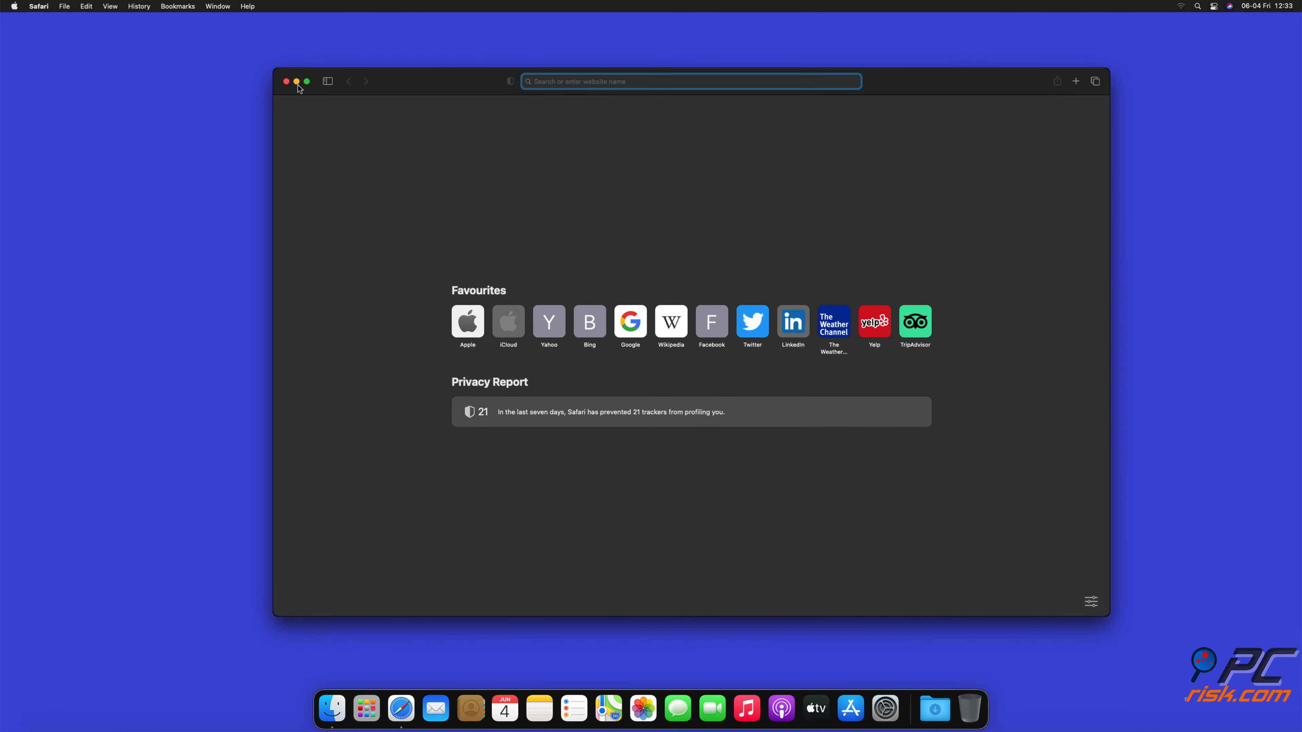
left_click(296, 81)
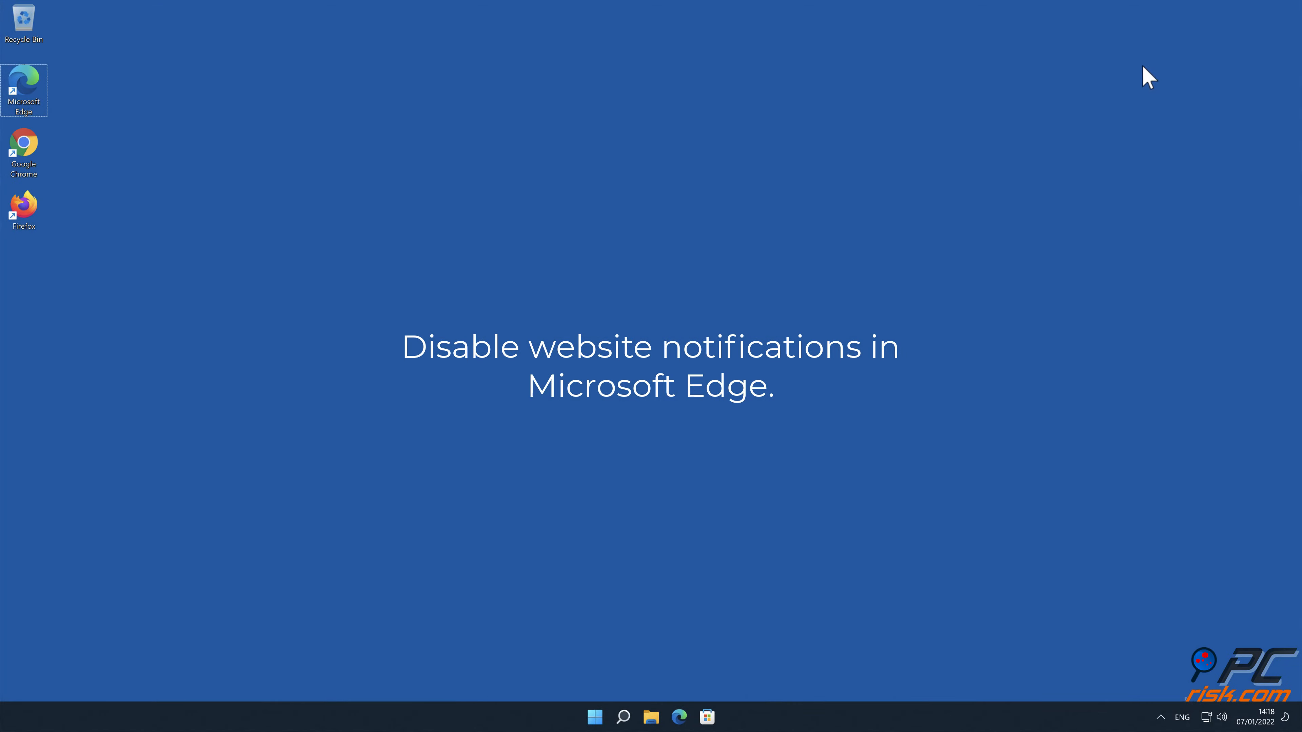
mouse_move(32, 97)
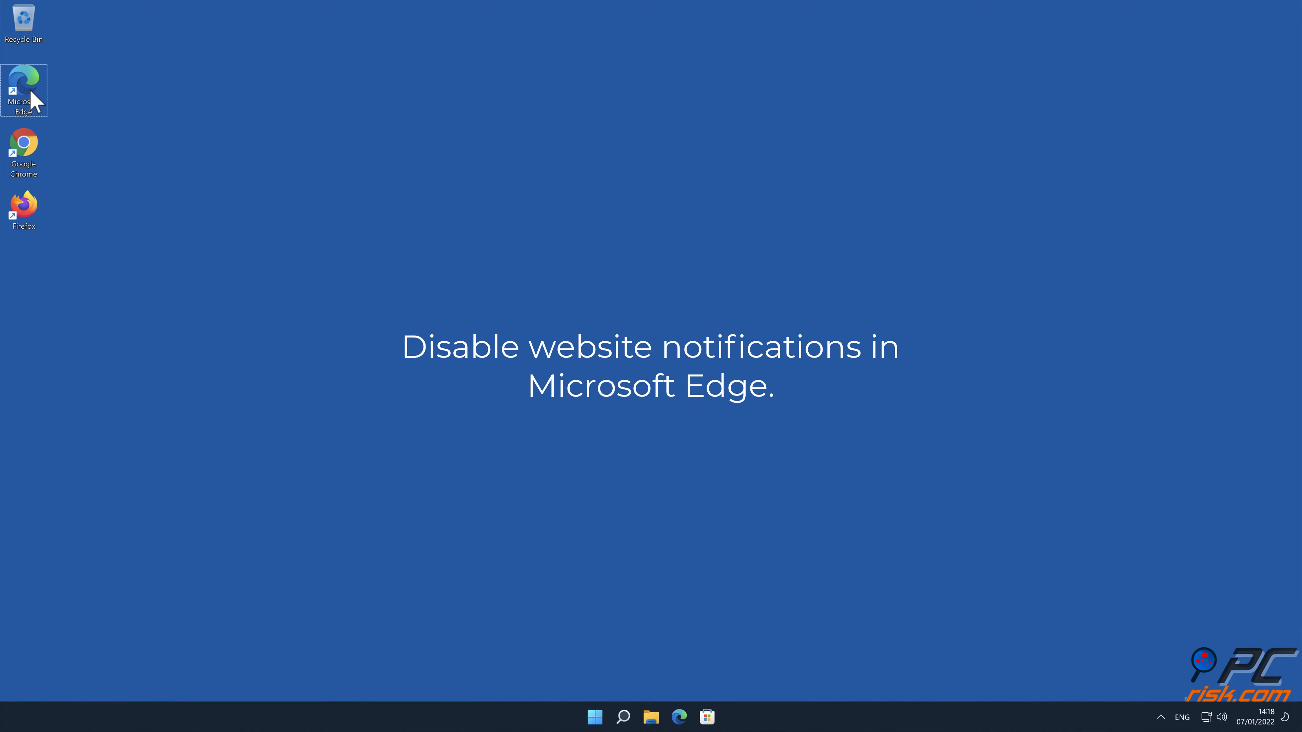
- Launch Edge and go to Settings > Cookies and site permissions, scrolling to Notifications
double_click(23, 84)
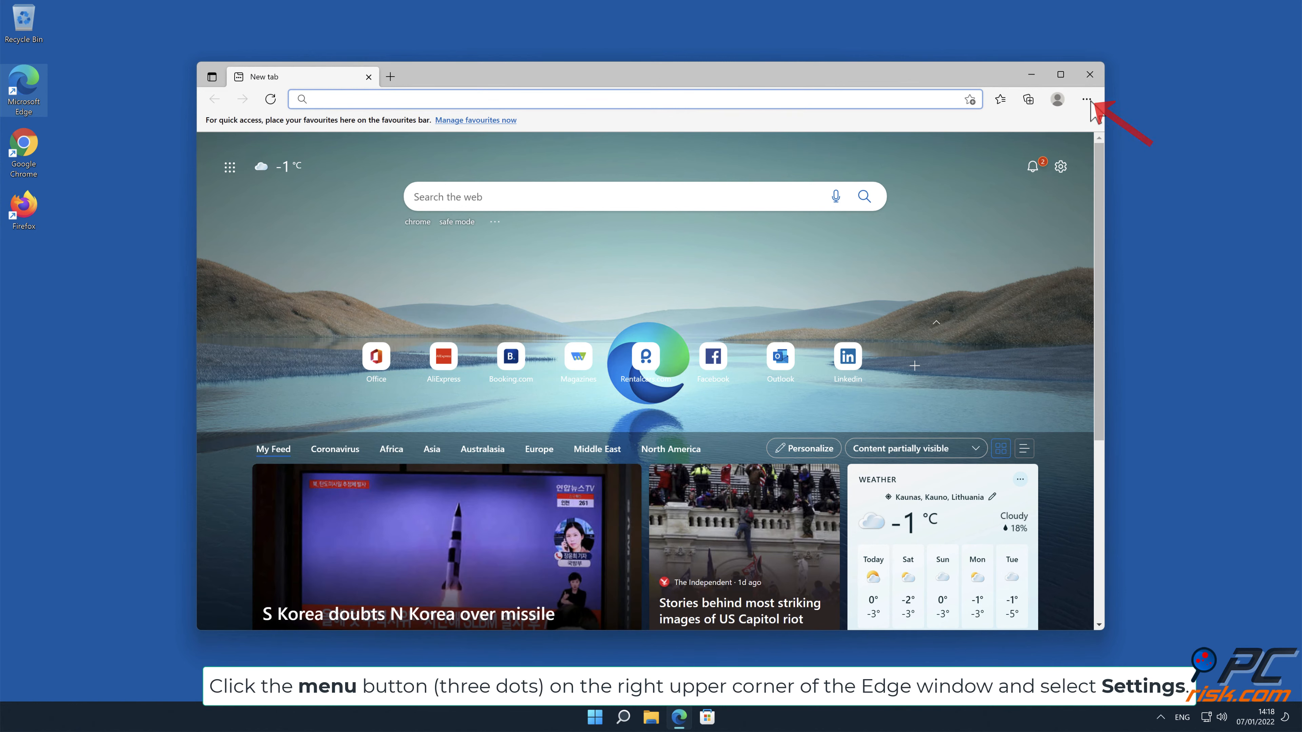
left_click(1086, 99)
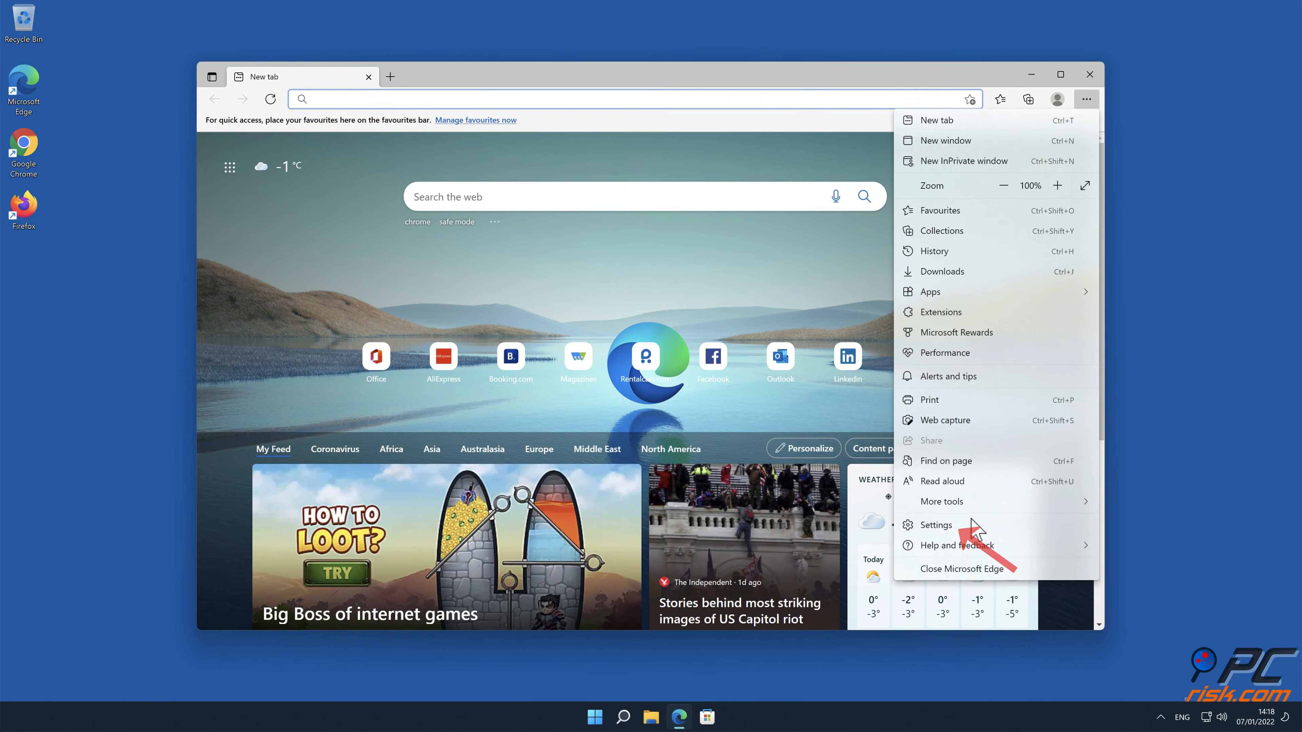
left_click(937, 524)
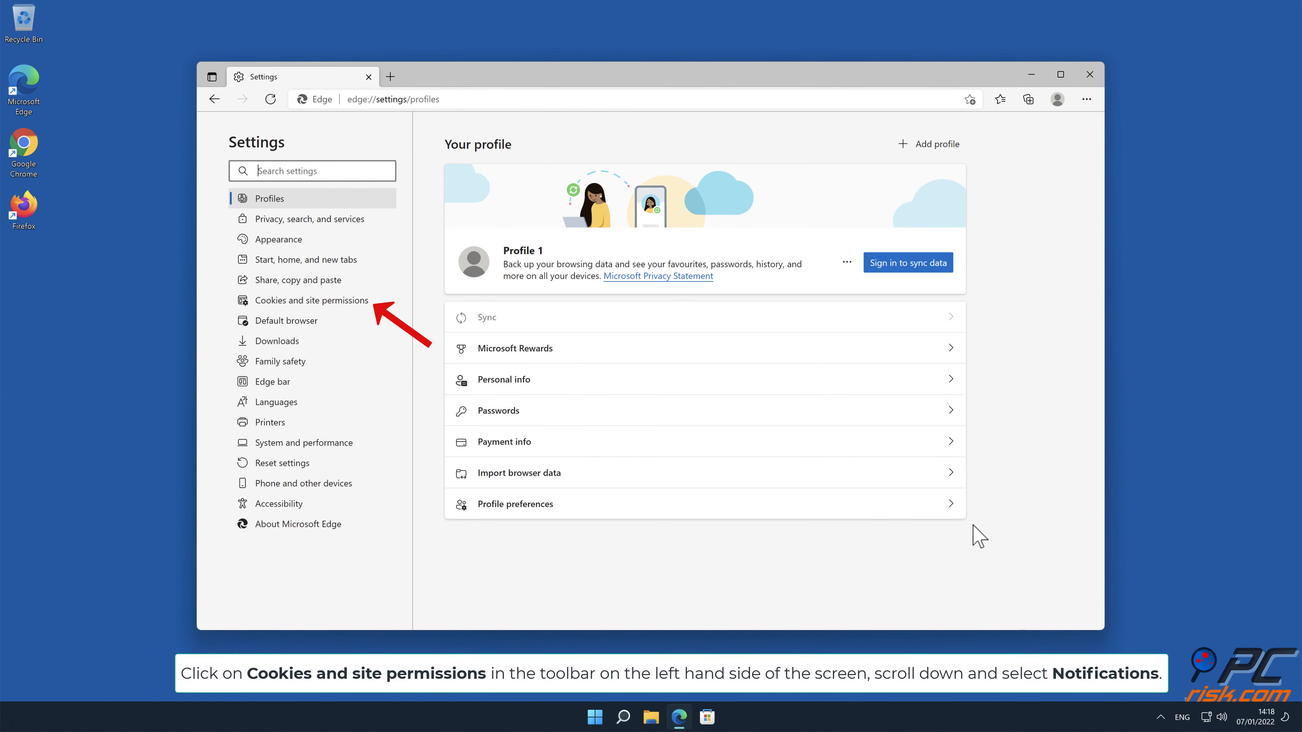
mouse_move(396, 324)
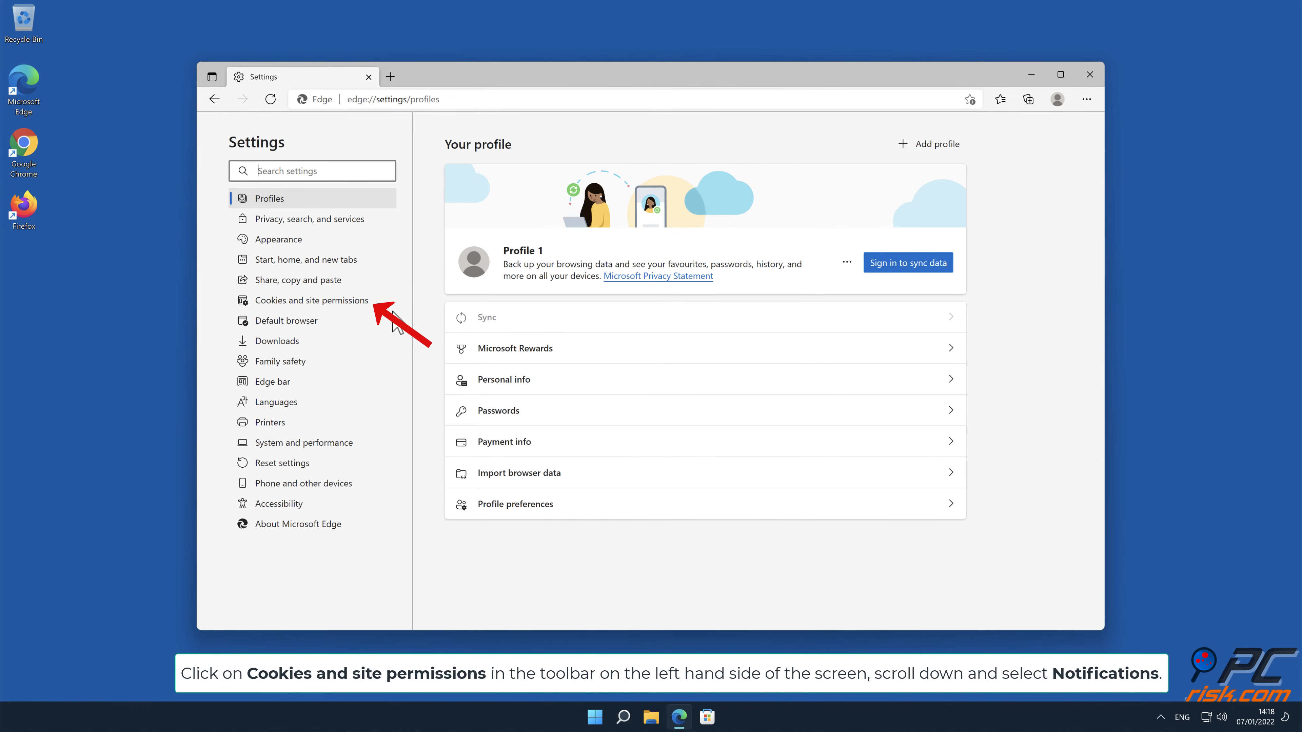
left_click(312, 300)
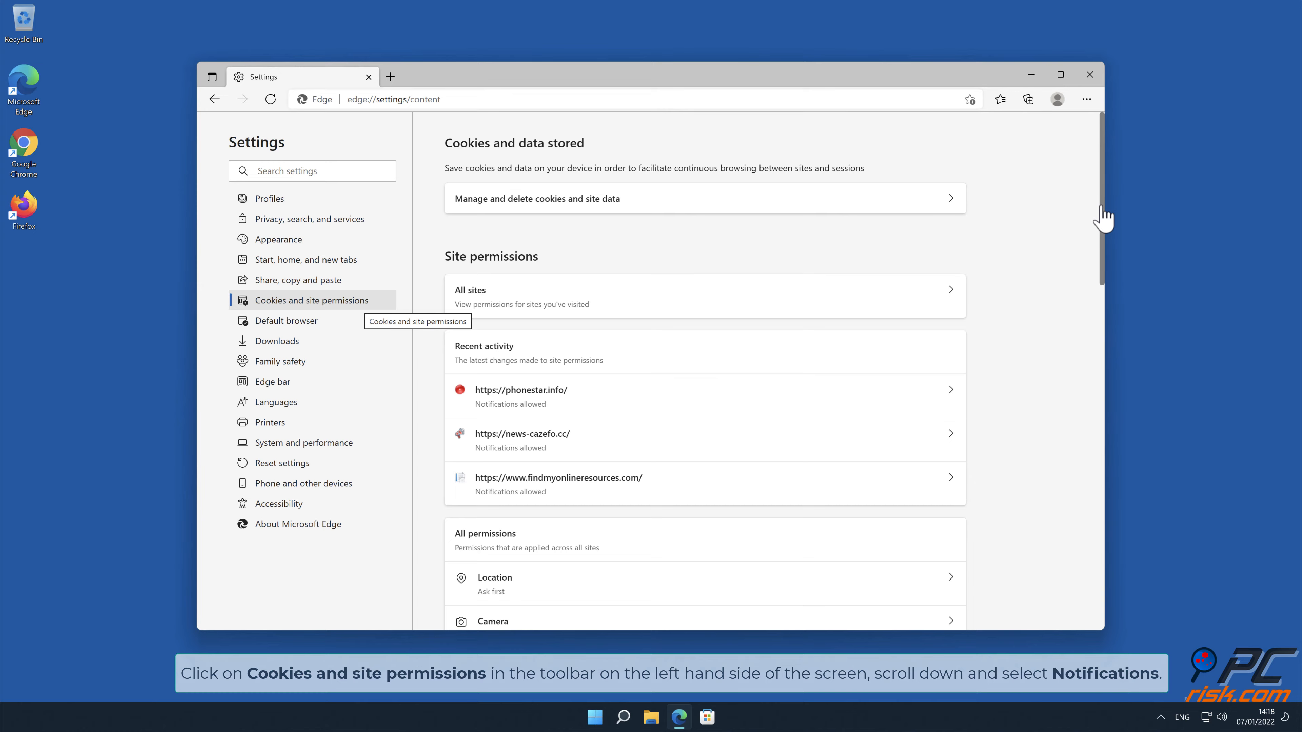
scroll("down", 3)
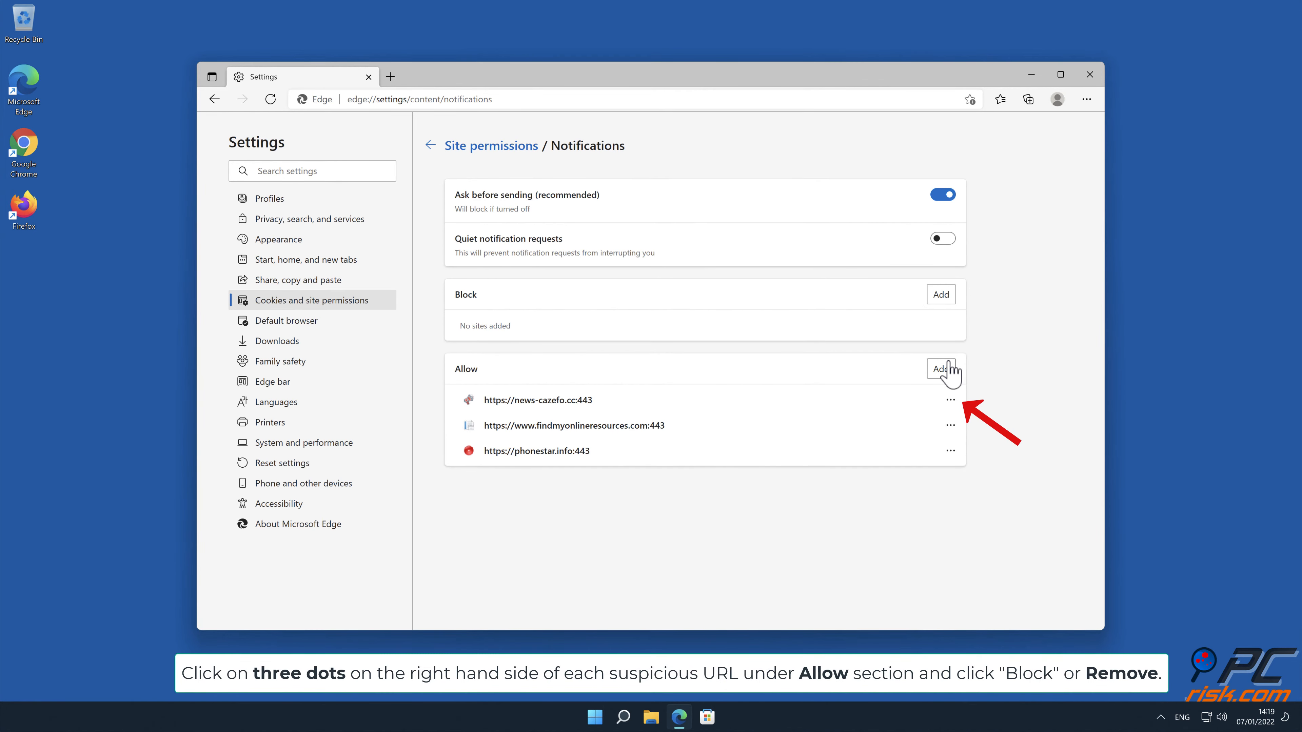
- Remove news-cazefo.cc, findmyonlineresources.com and phonestar.info from allowed notifications and close Edge
left_click(950, 400)
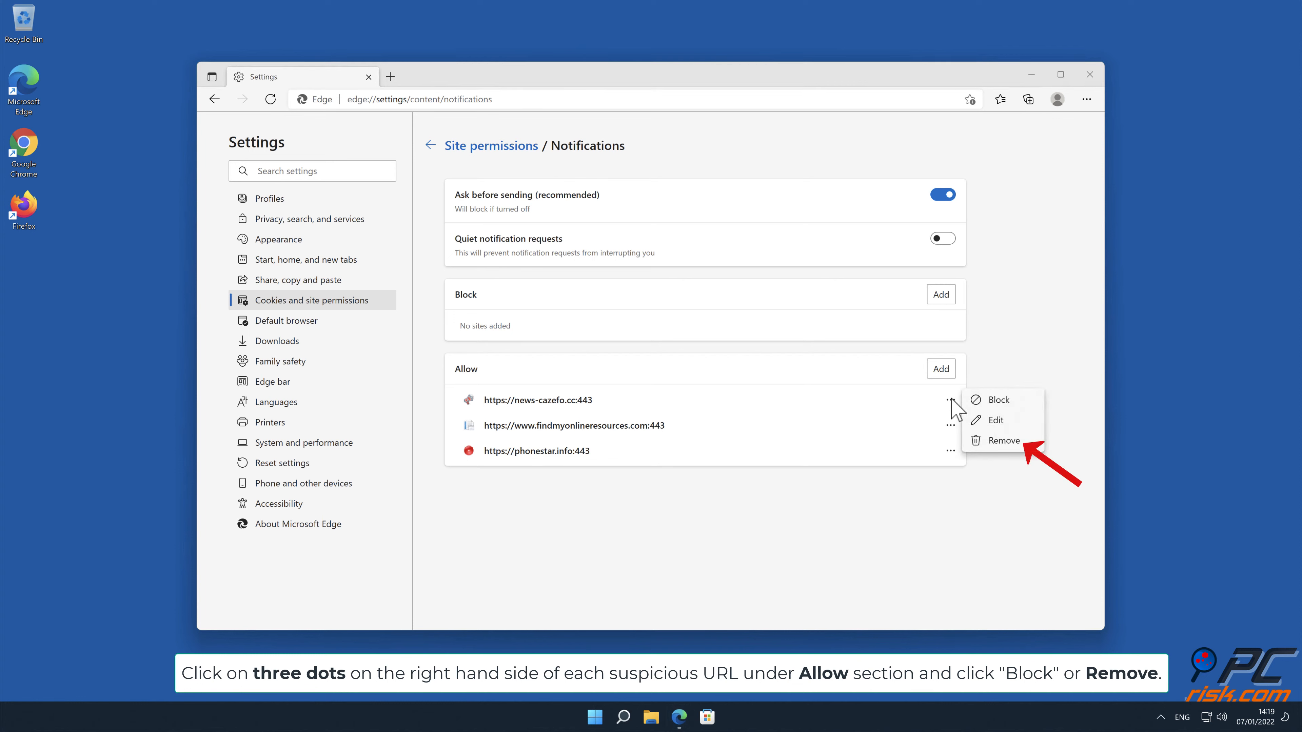
left_click(1003, 440)
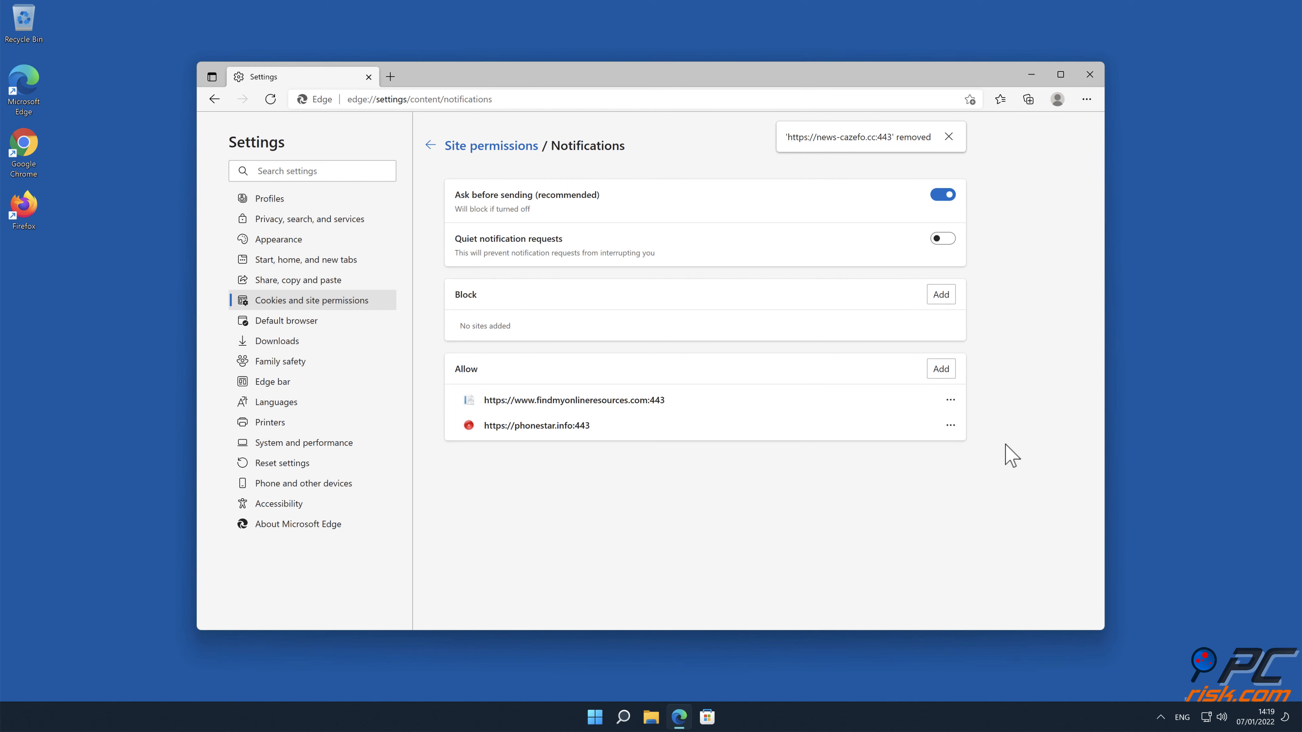
left_click(950, 400)
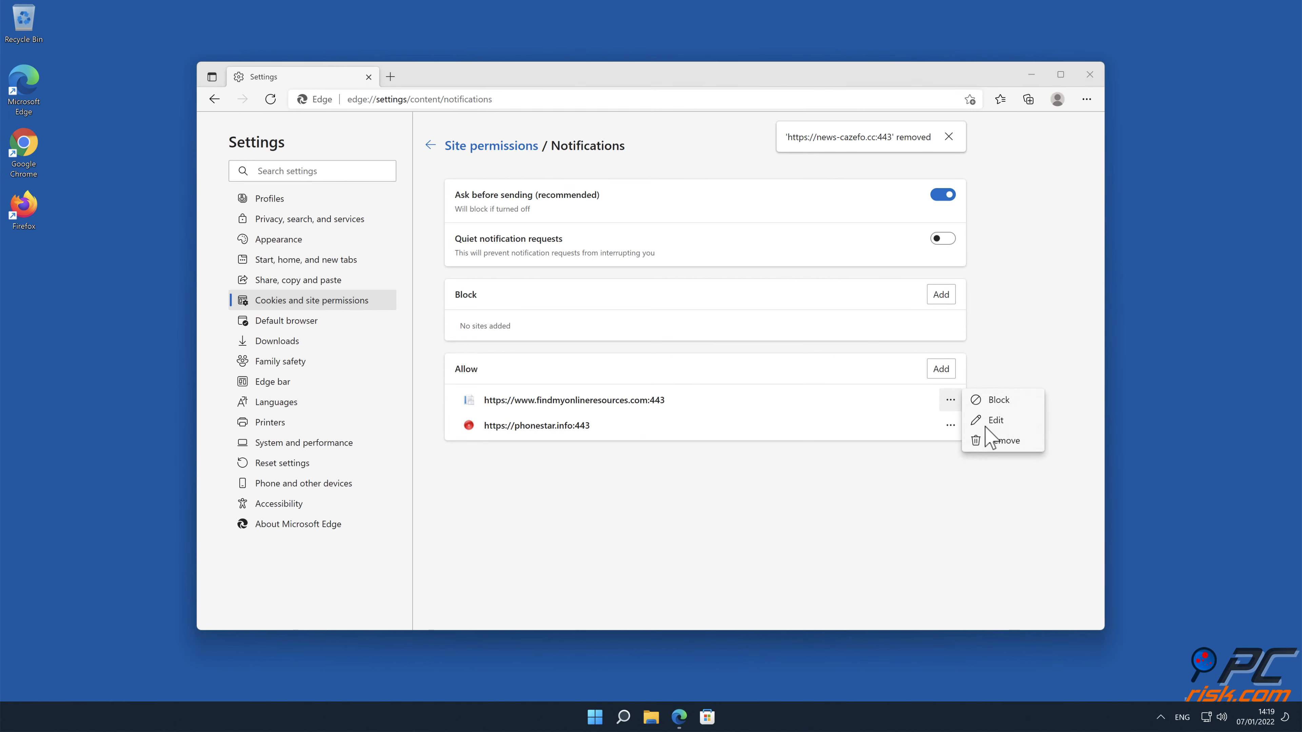
left_click(1007, 440)
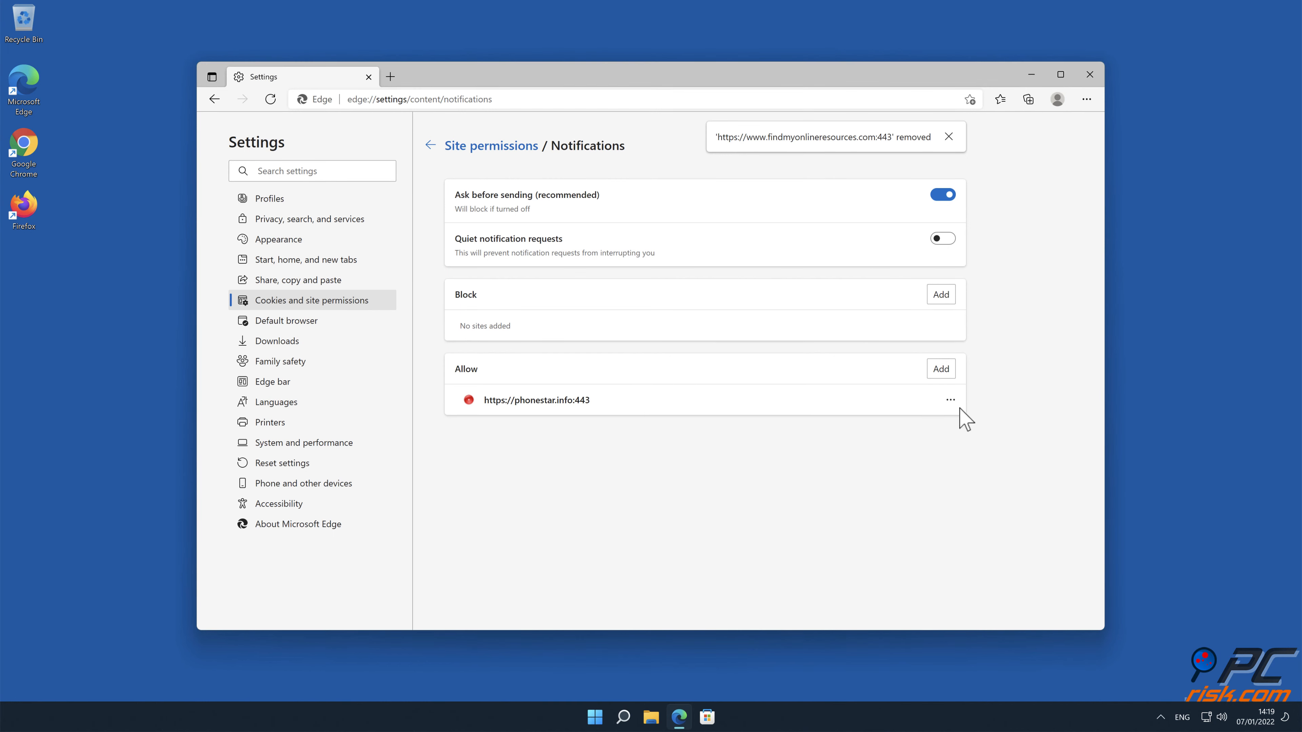
left_click(950, 399)
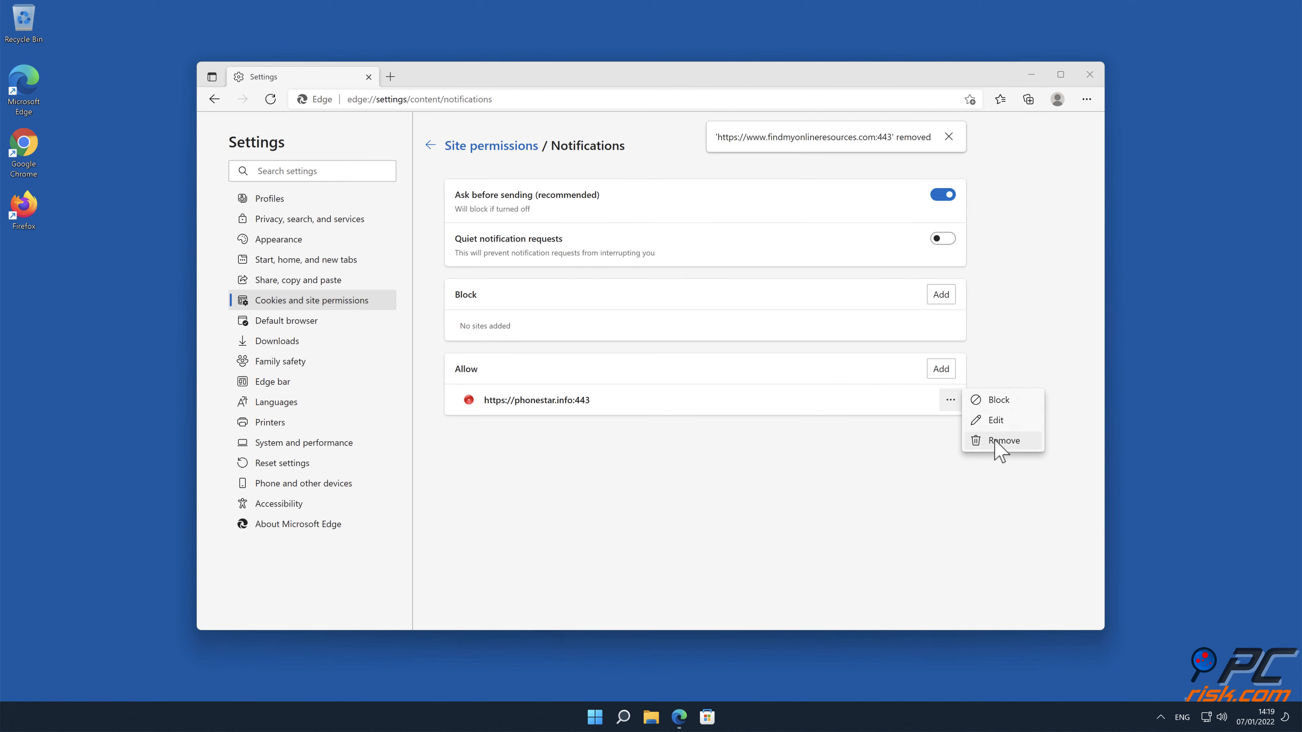
left_click(1003, 440)
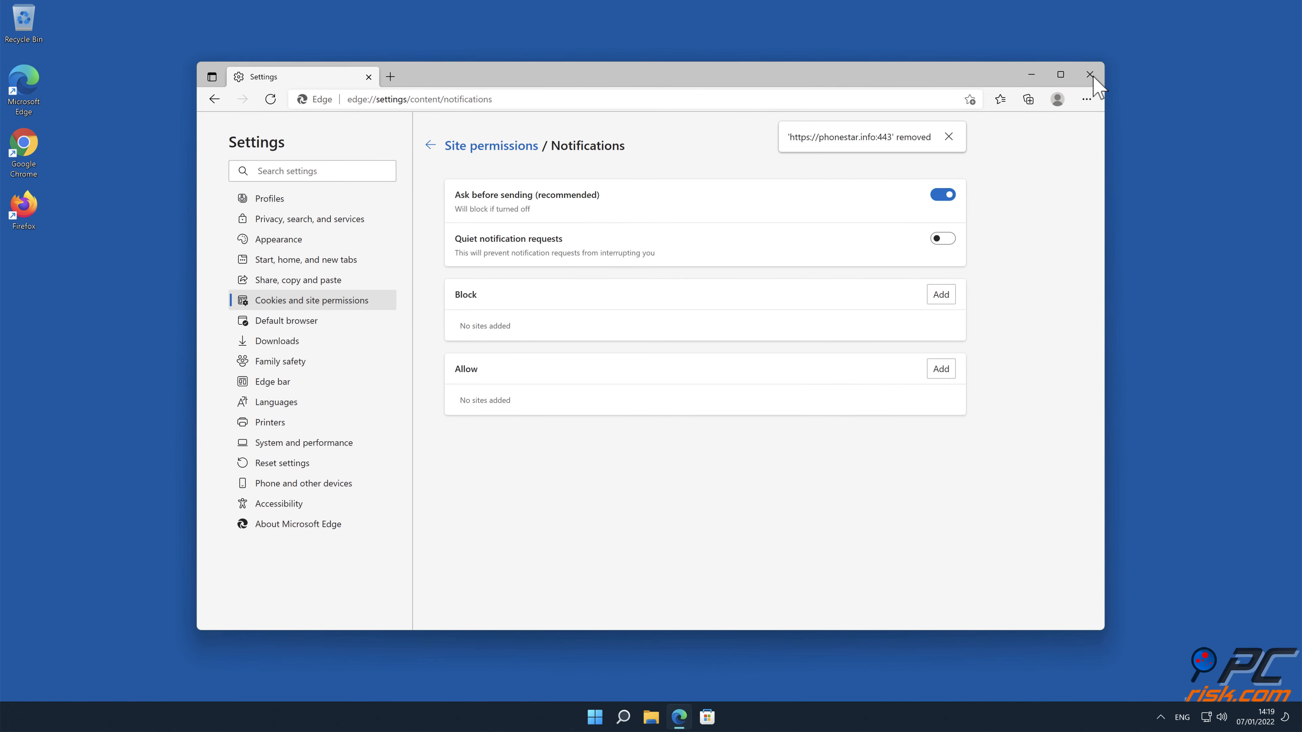
left_click(1091, 76)
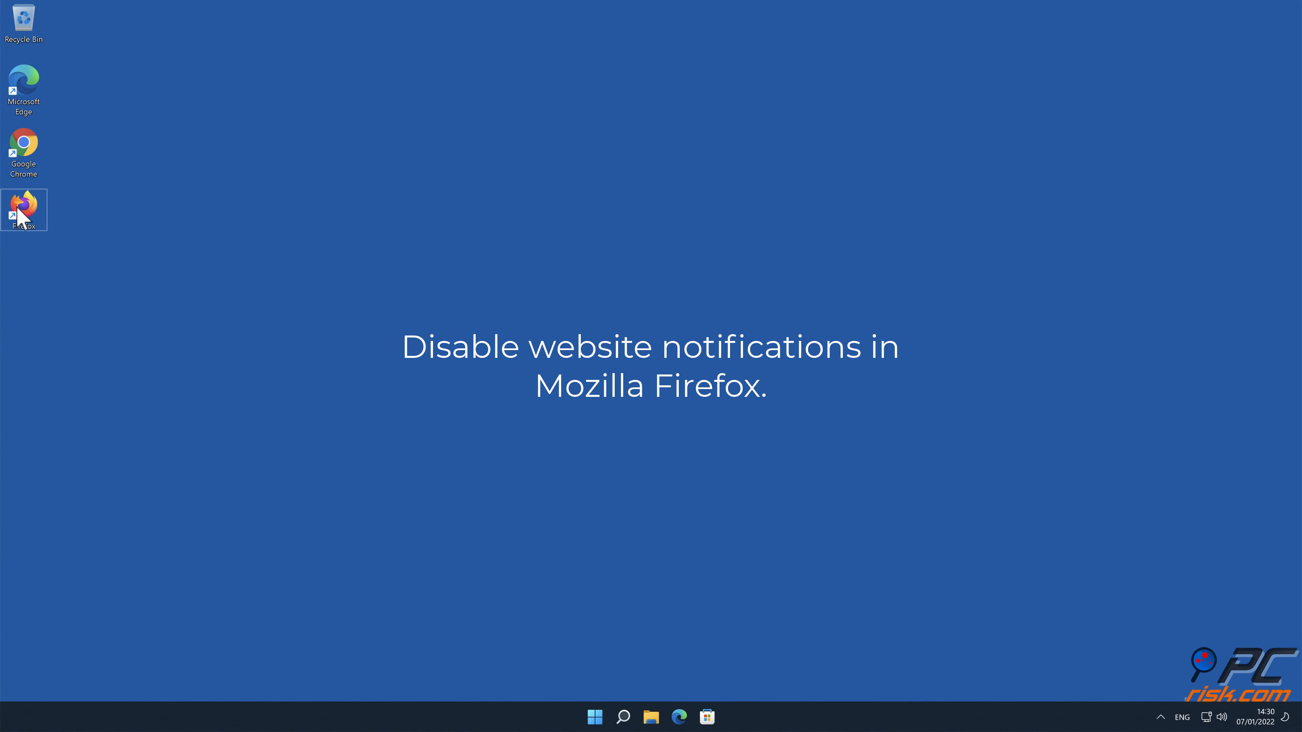
- Launch Firefox and go to Settings > Privacy & Security > Permissions > Notifications Settings
double_click(23, 206)
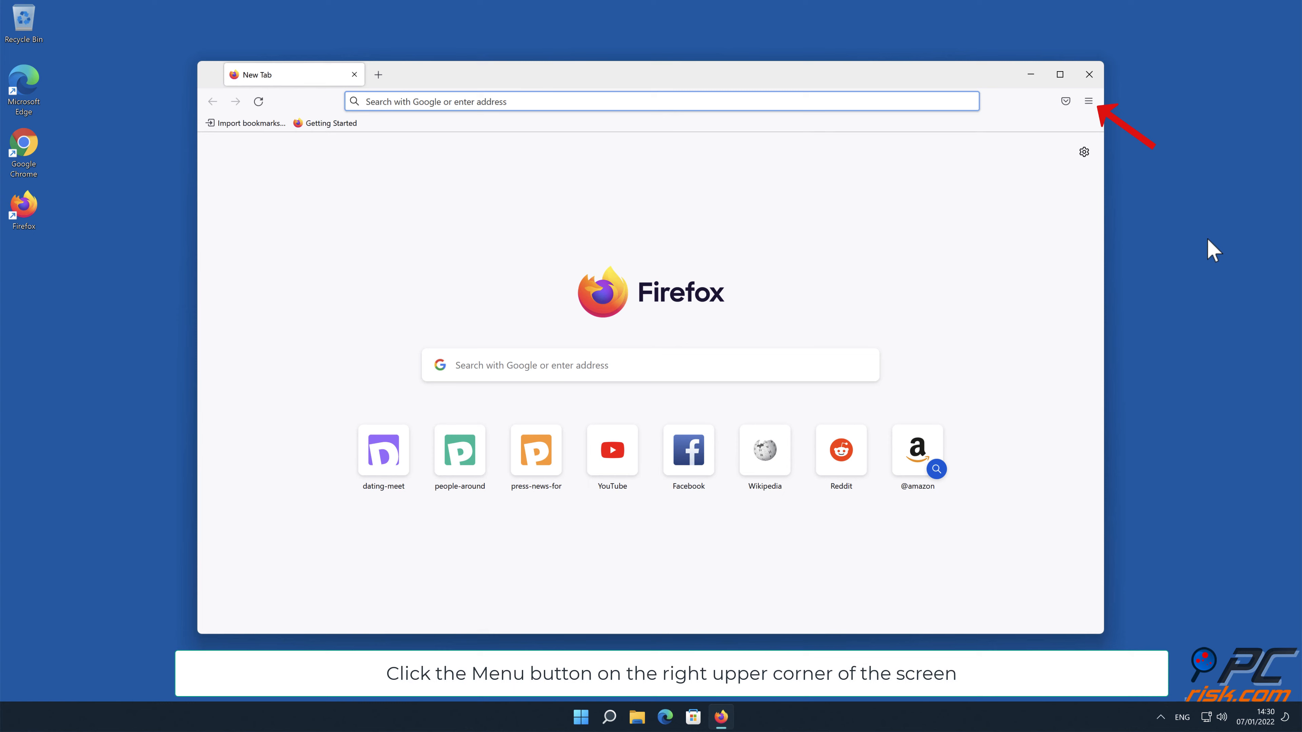
left_click(1088, 100)
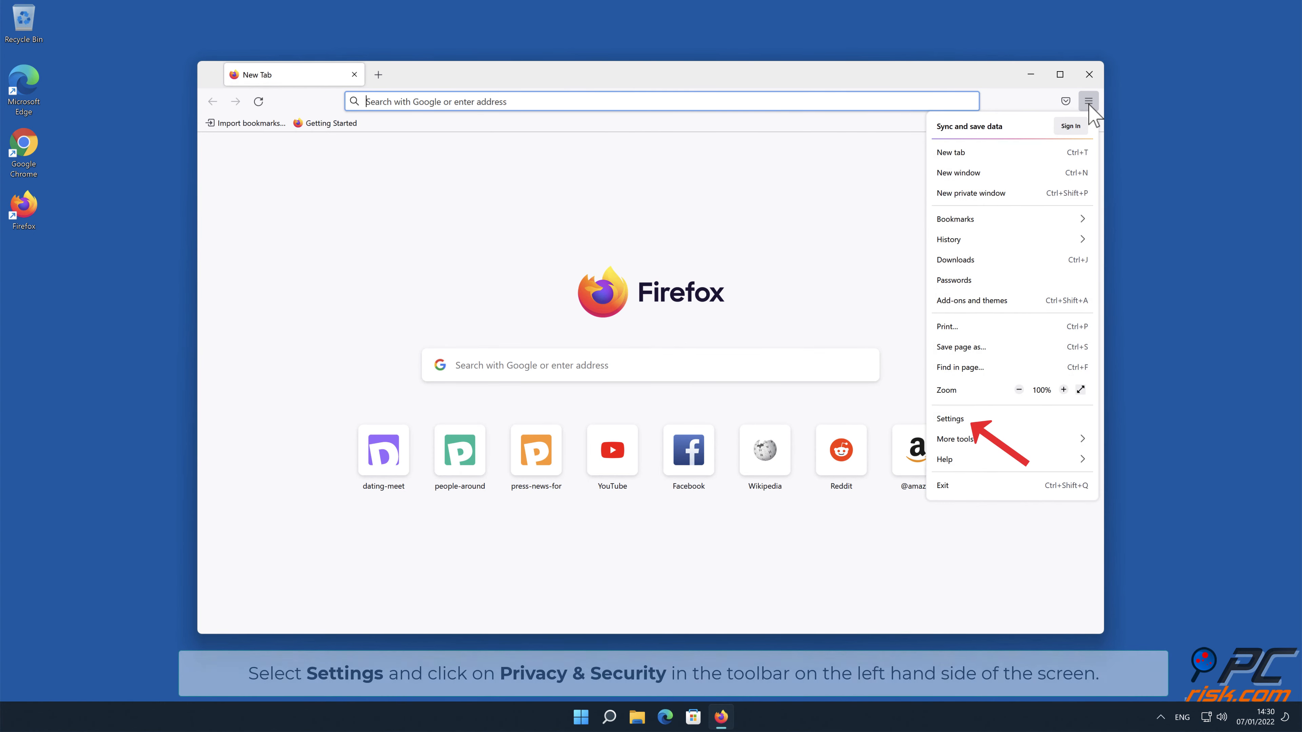
left_click(951, 418)
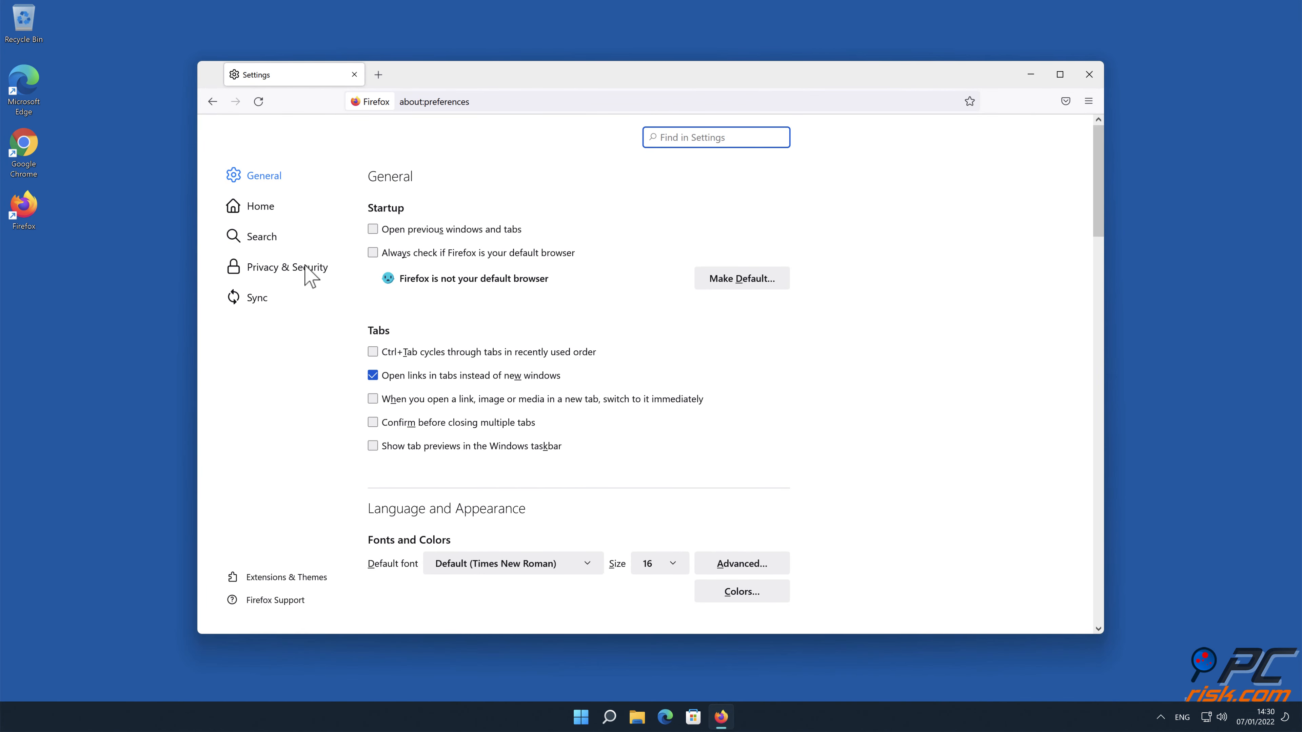
left_click(285, 266)
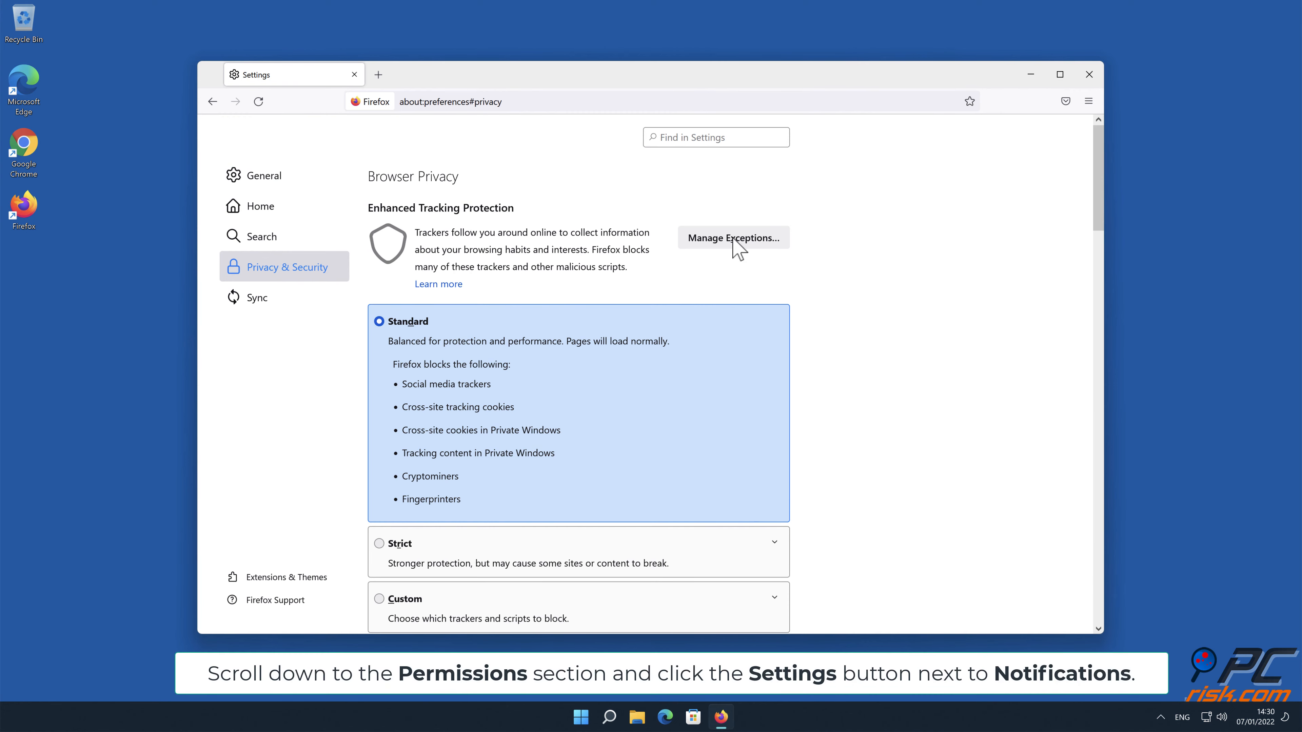
scroll("down", 3)
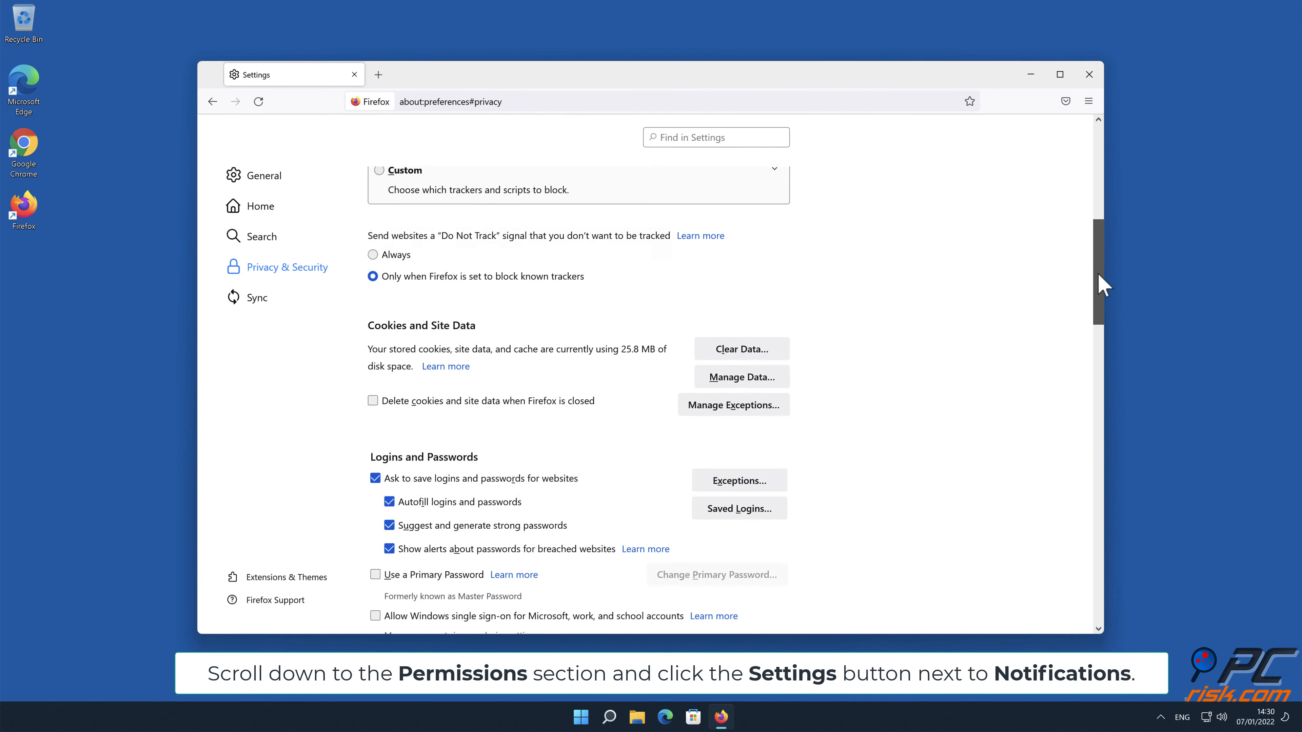
scroll("down", 3)
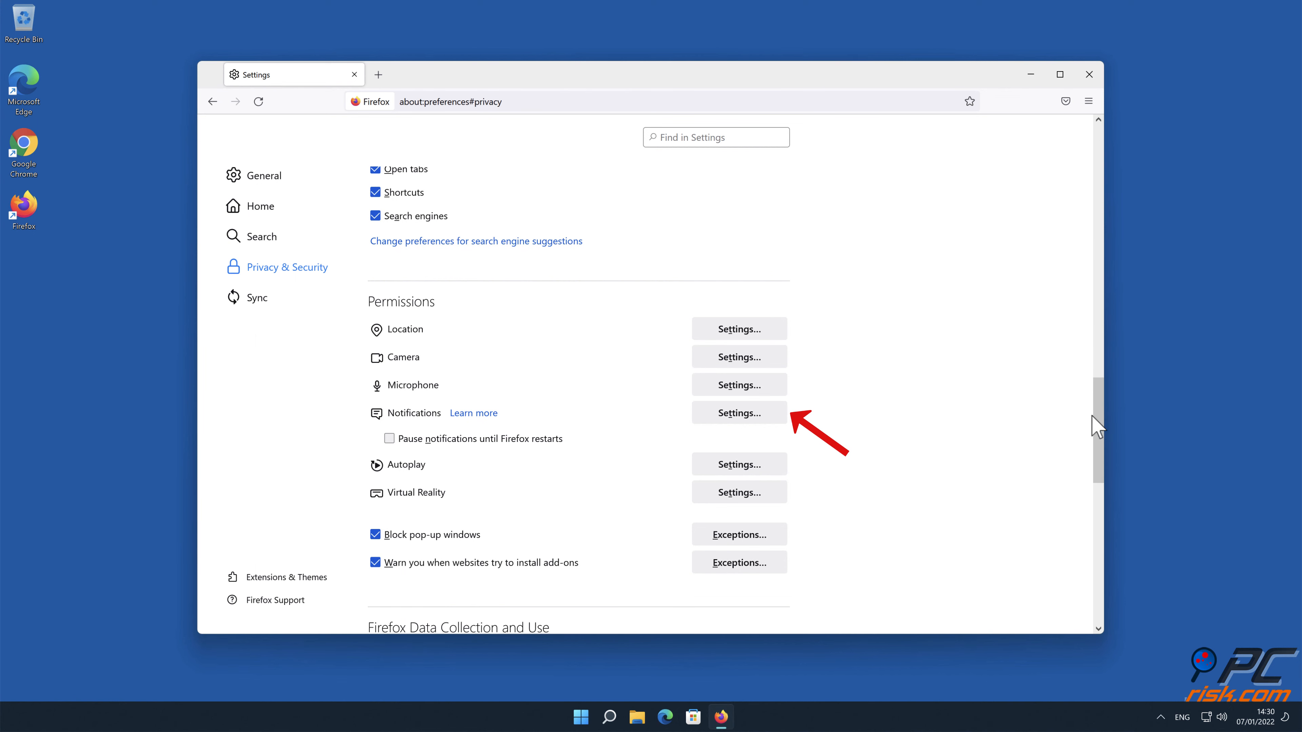
left_click(738, 412)
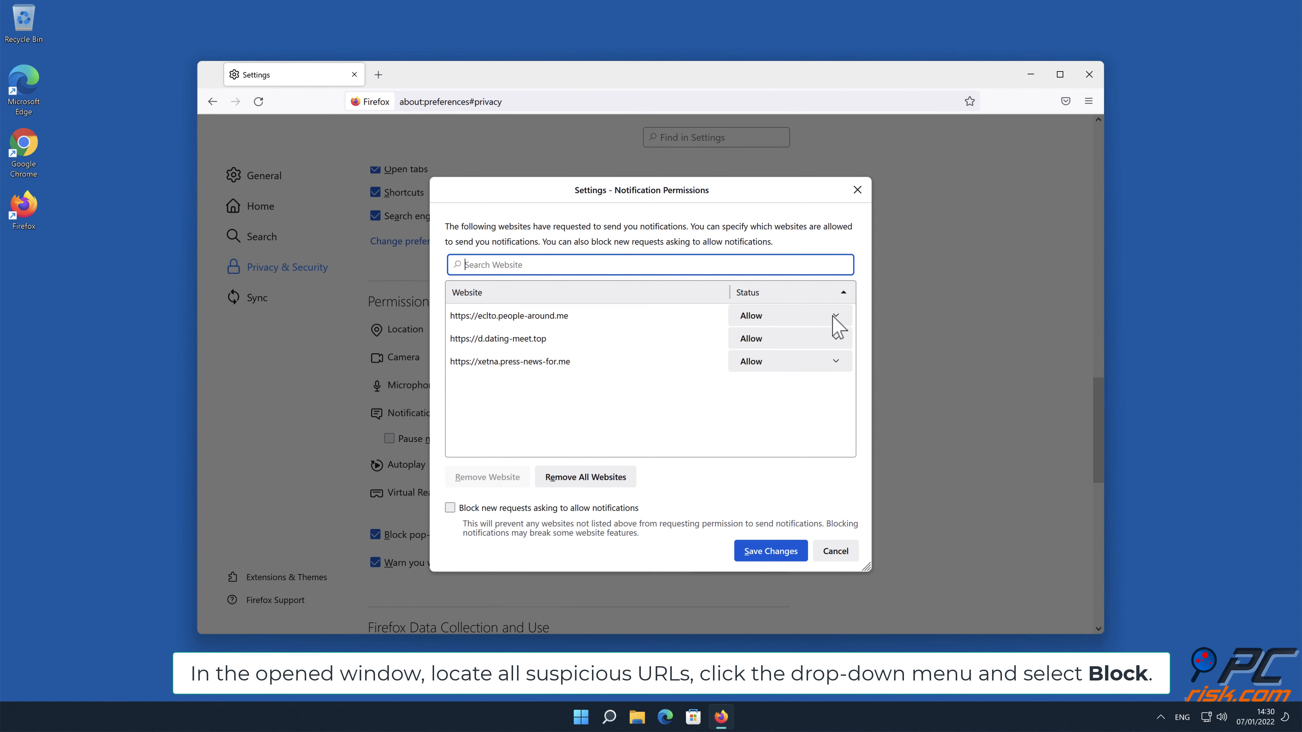
- Set eclto.people-around.me, d.dating-meet.top and xetna.press-news-for.me to Block, save changes and close Firefox
left_click(835, 315)
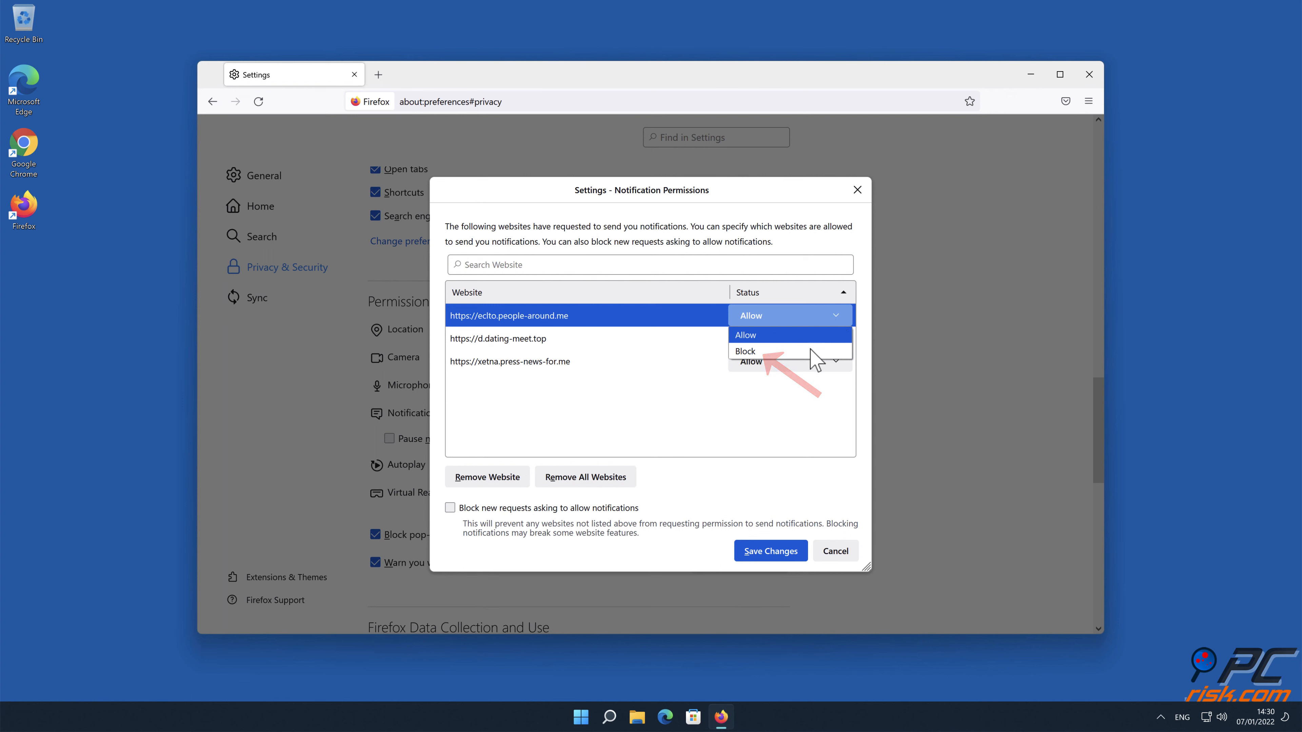
left_click(744, 350)
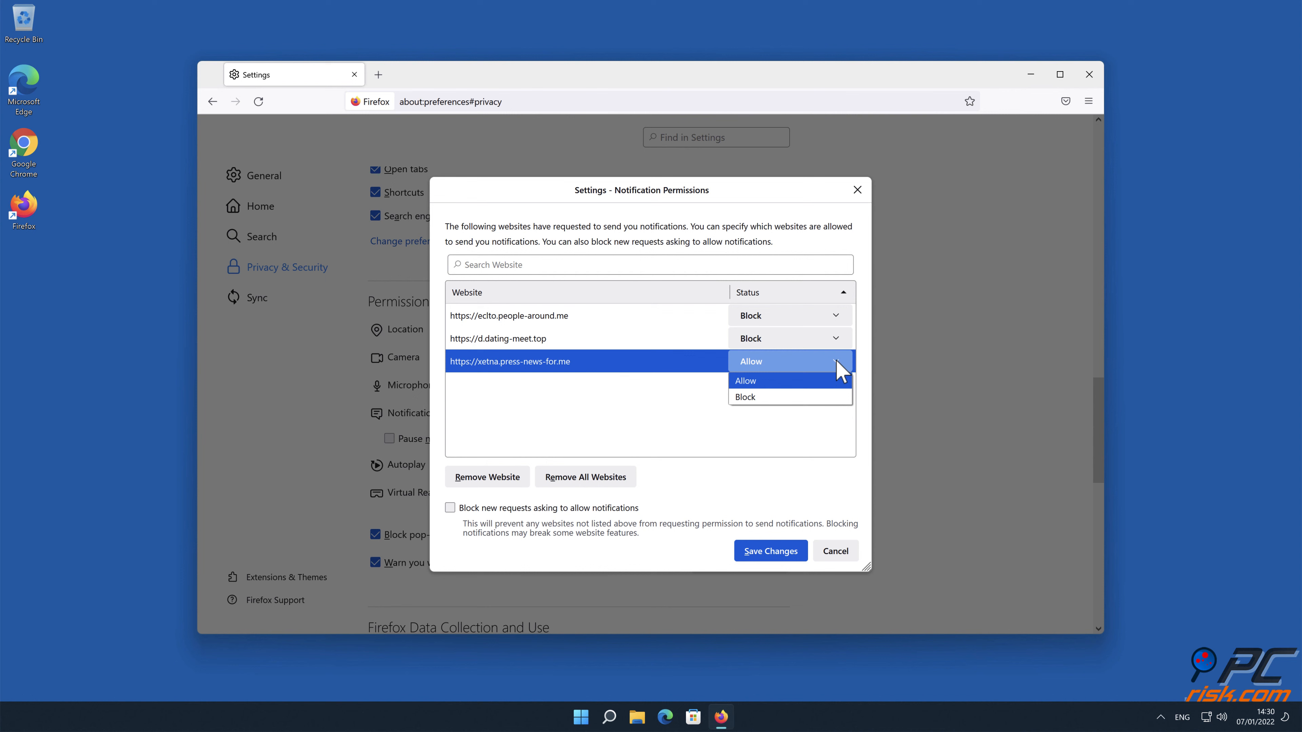
left_click(744, 397)
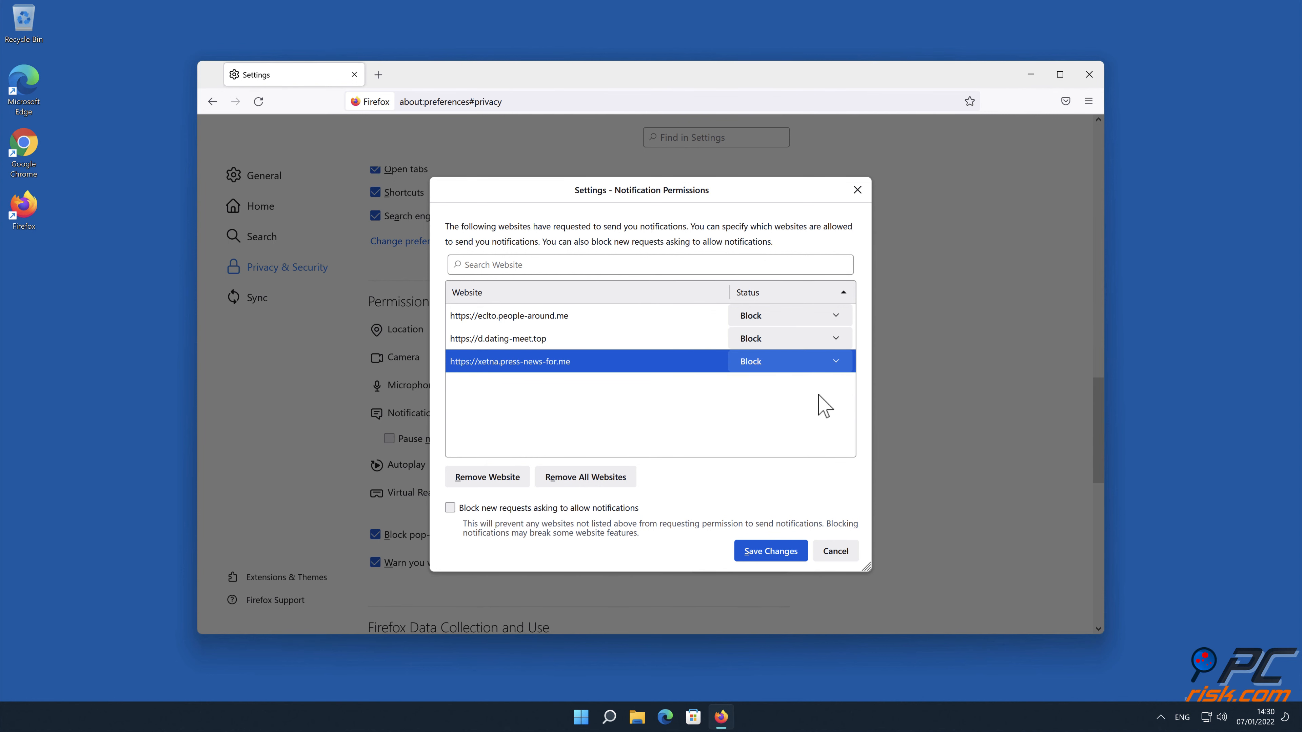
left_click(768, 551)
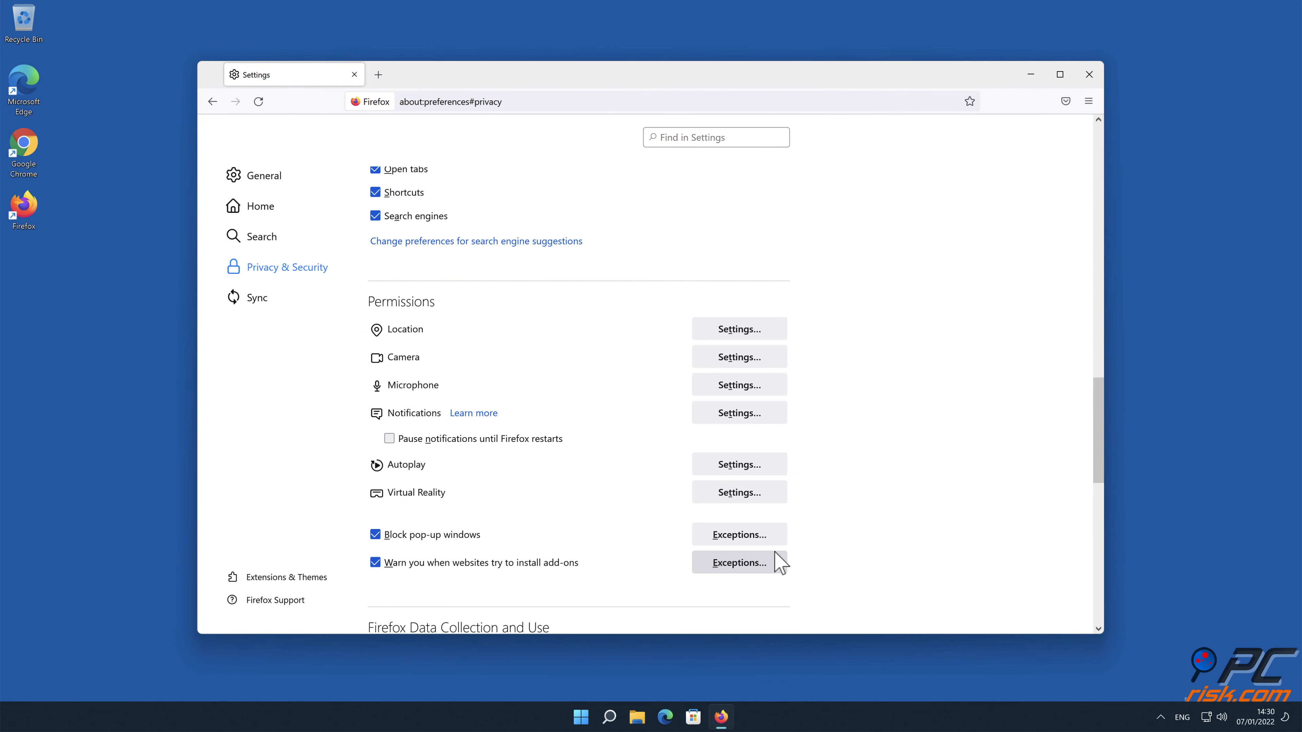
left_click(1088, 74)
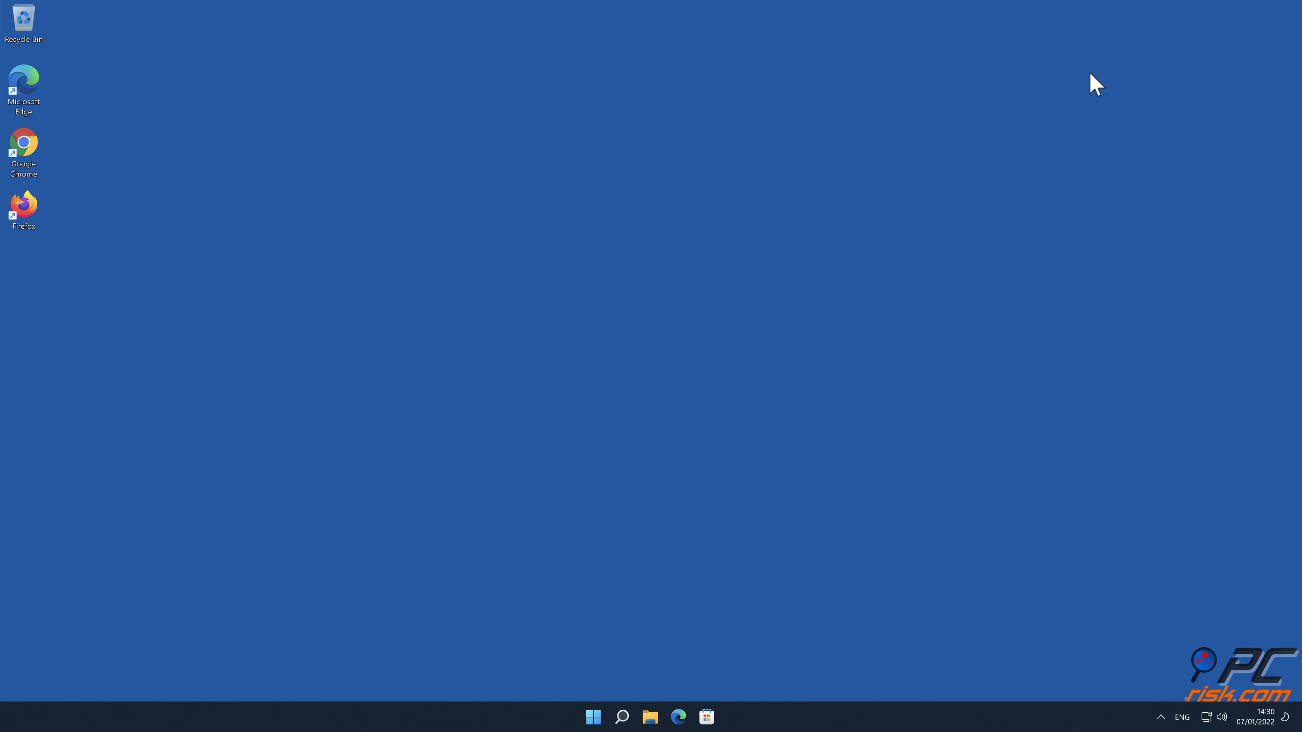